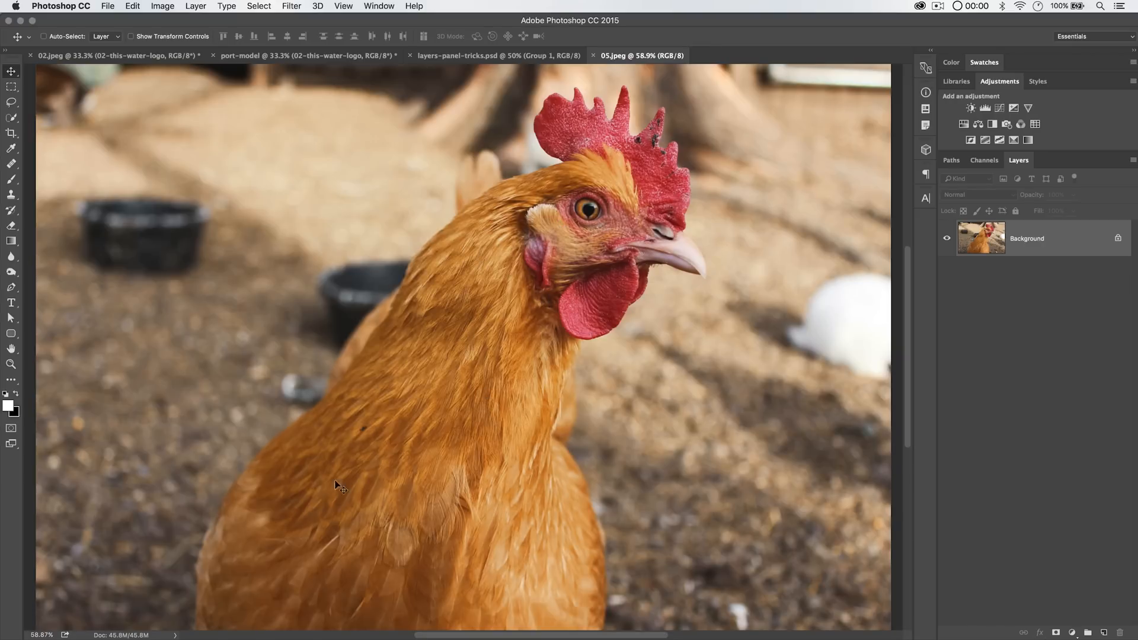
pyautogui.moveTo(576, 255)
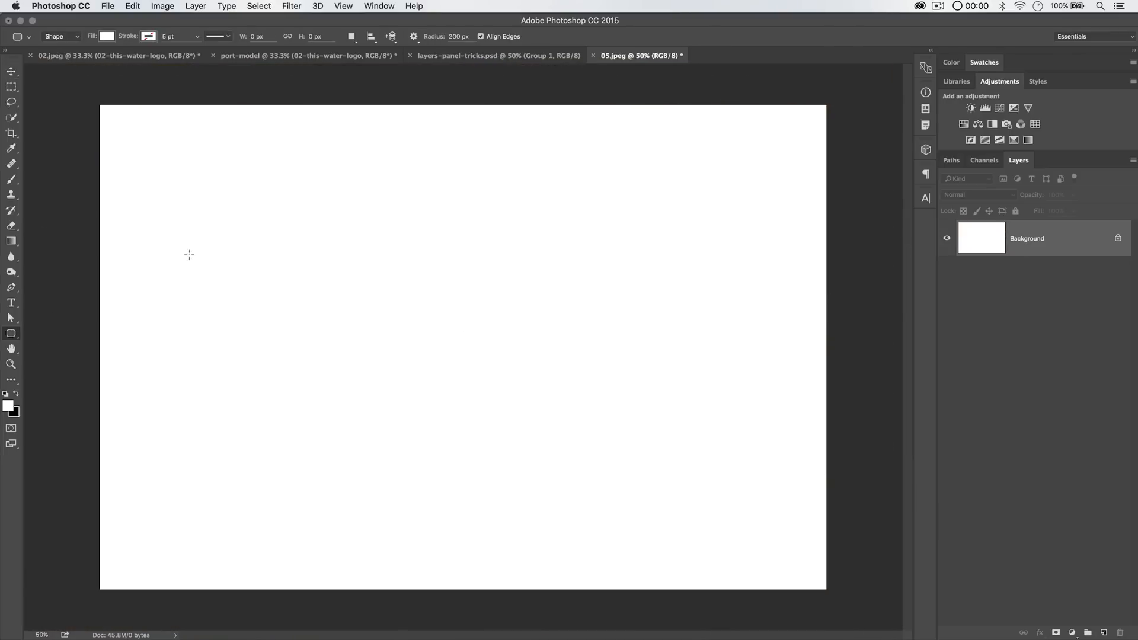
# Create a 350 × 125 px rounded rectangle shape with 20 px corner radii on the canvas
pyautogui.click(189, 255)
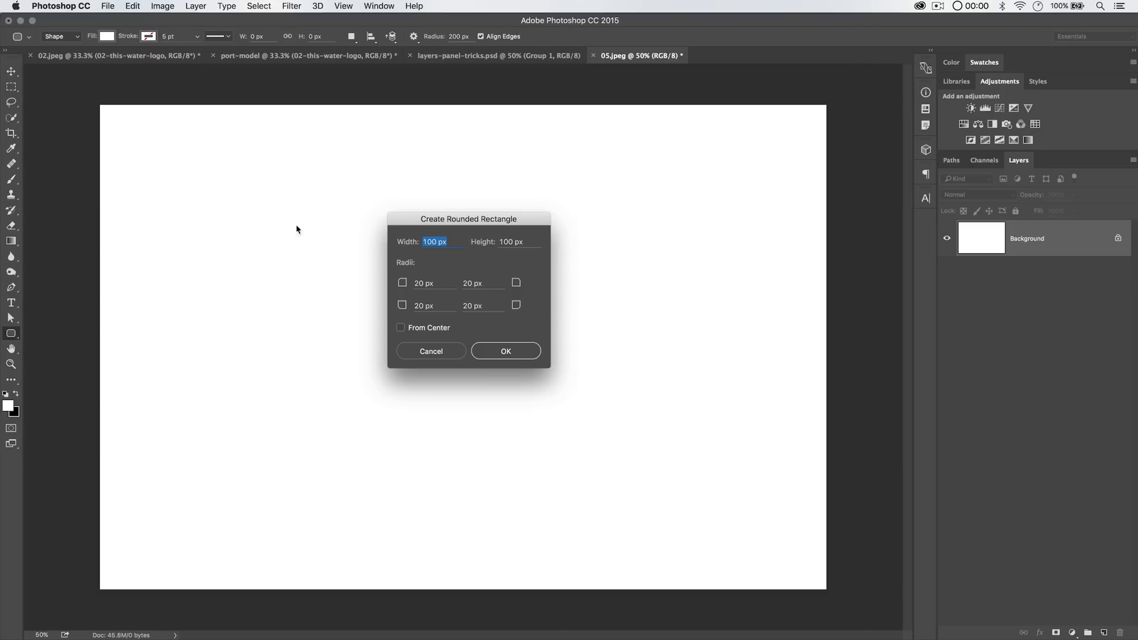
pyautogui.write('35')
pyautogui.click(519, 242)
pyautogui.write('125')
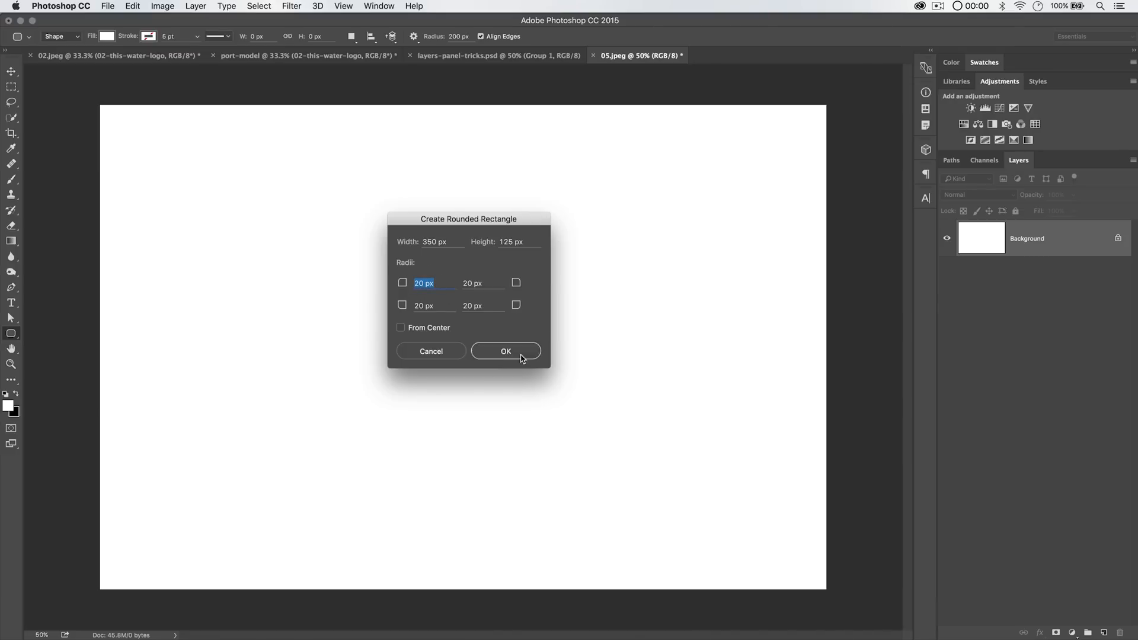
pyautogui.click(505, 352)
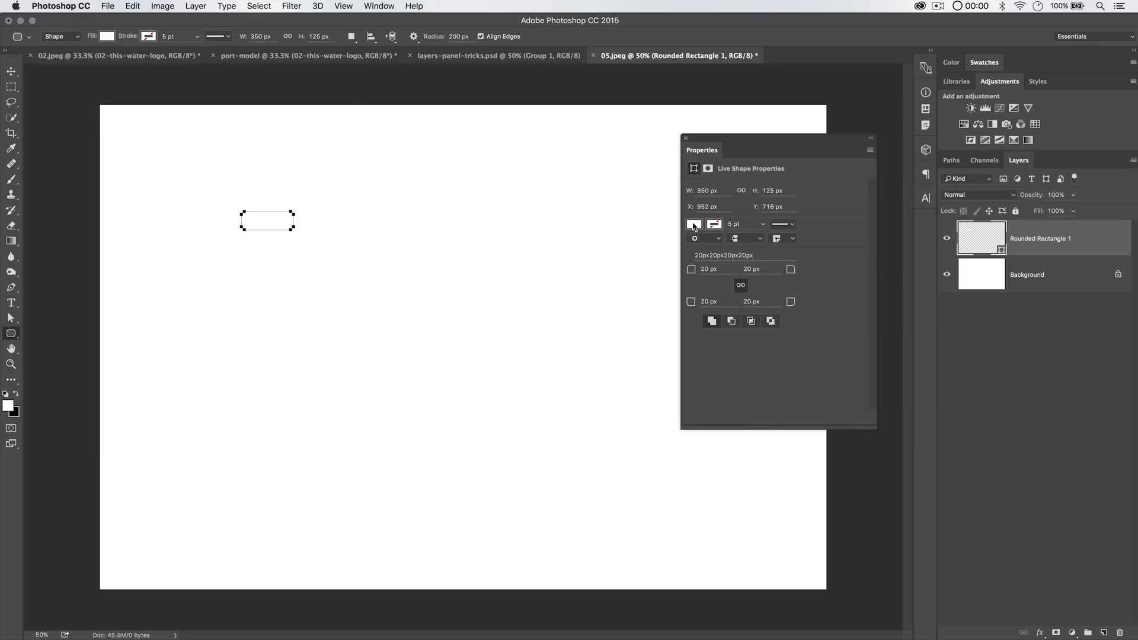
# Fill the rectangle green and add bold white 'FOLLOW ME' text centred on it
pyautogui.click(693, 224)
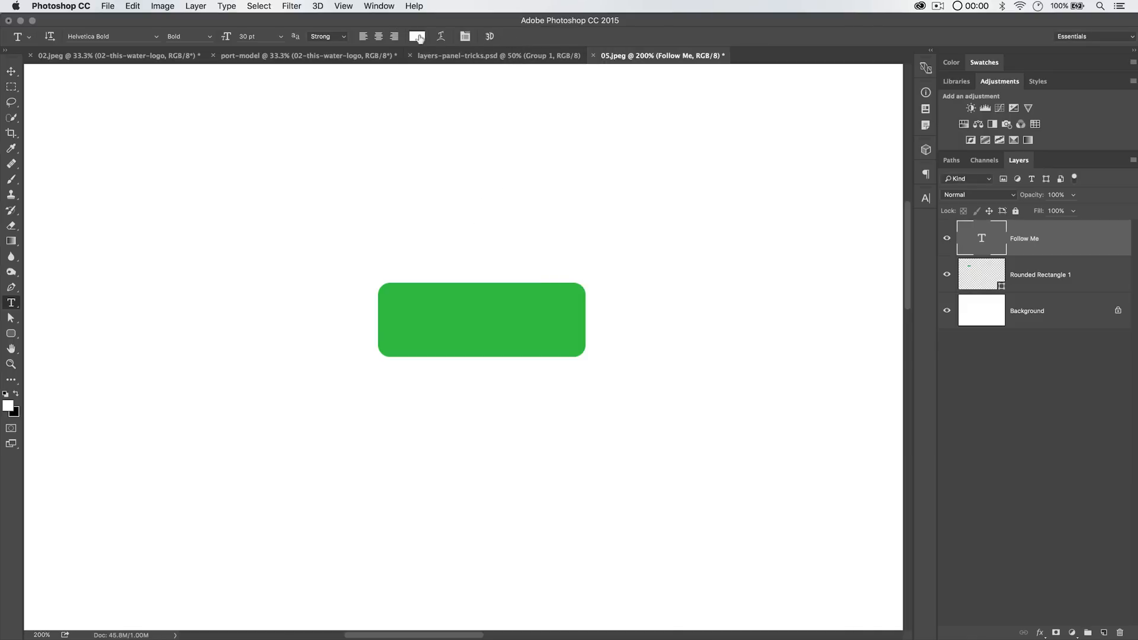
pyautogui.click(11, 72)
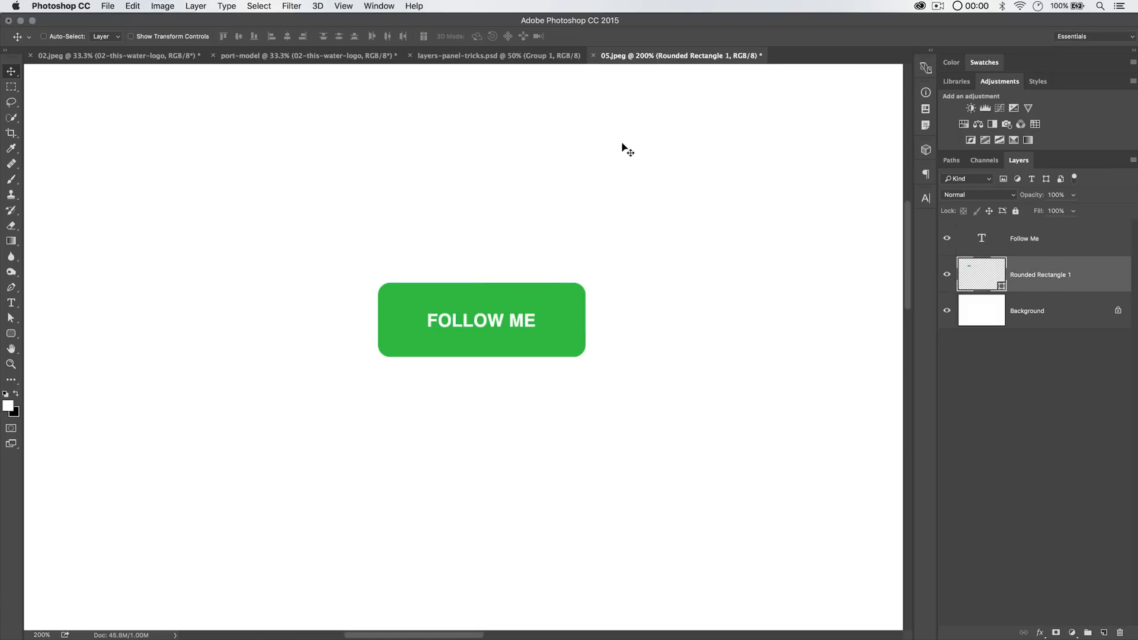
# Add a dark-green drop shadow at 100% opacity, distance 9, size 0 to the button layer
pyautogui.click(195, 6)
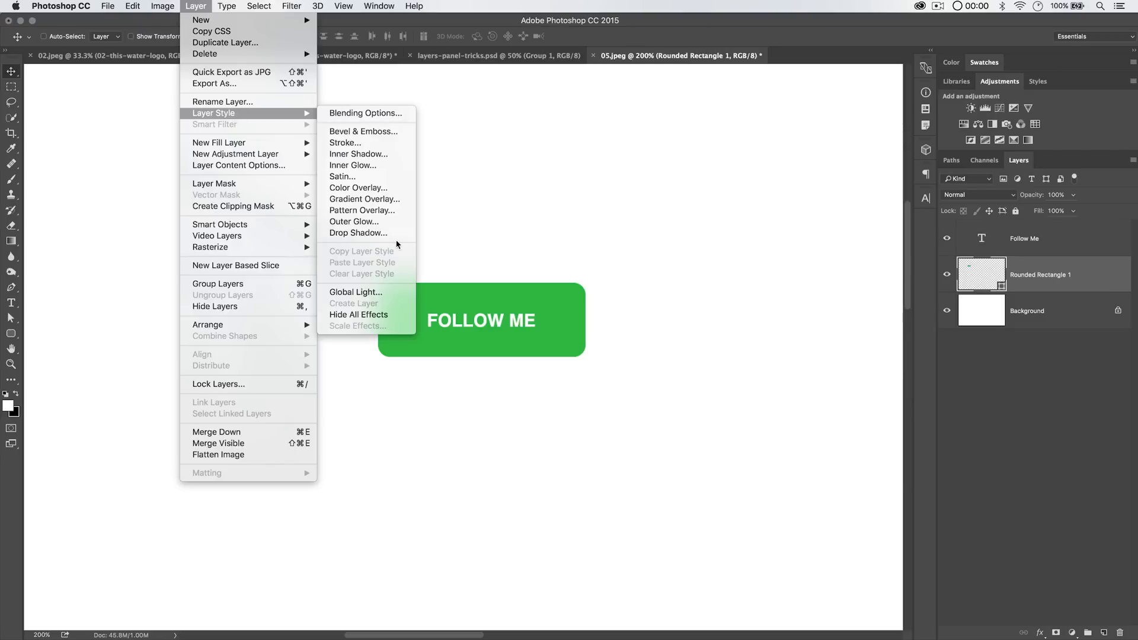
pyautogui.click(358, 233)
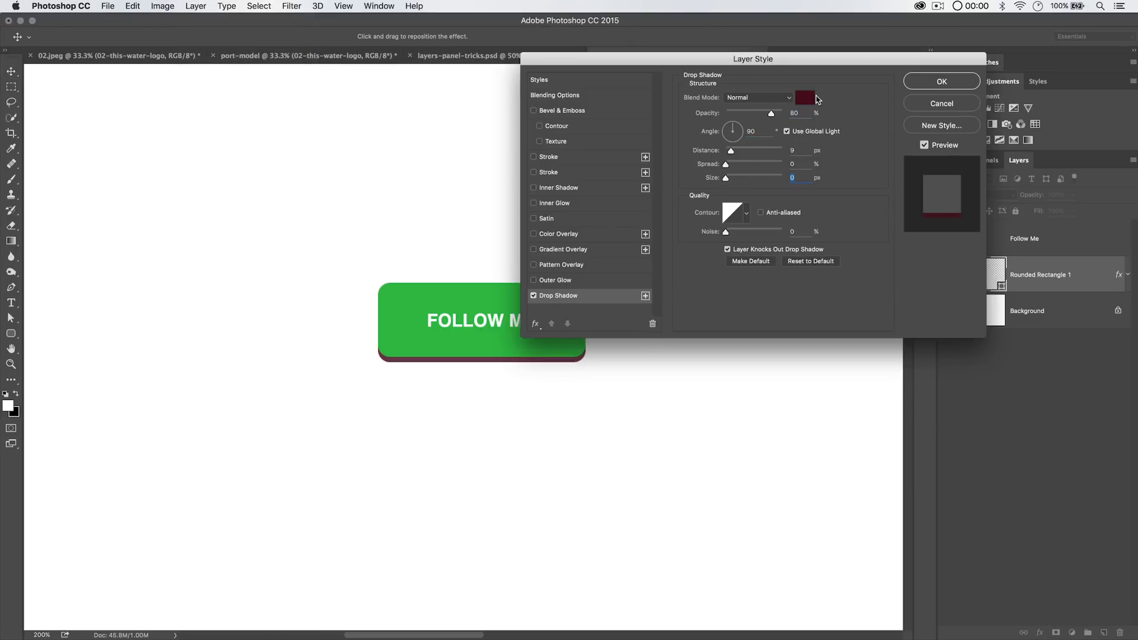
pyautogui.click(805, 97)
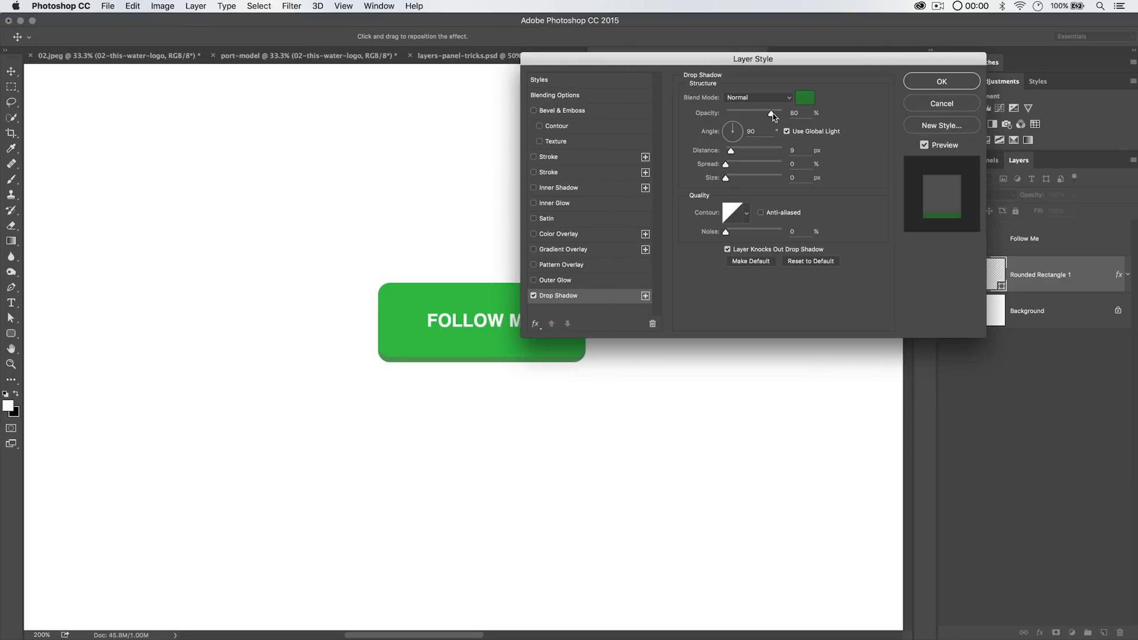
pyautogui.moveTo(770, 113); pyautogui.dragTo(782, 113)
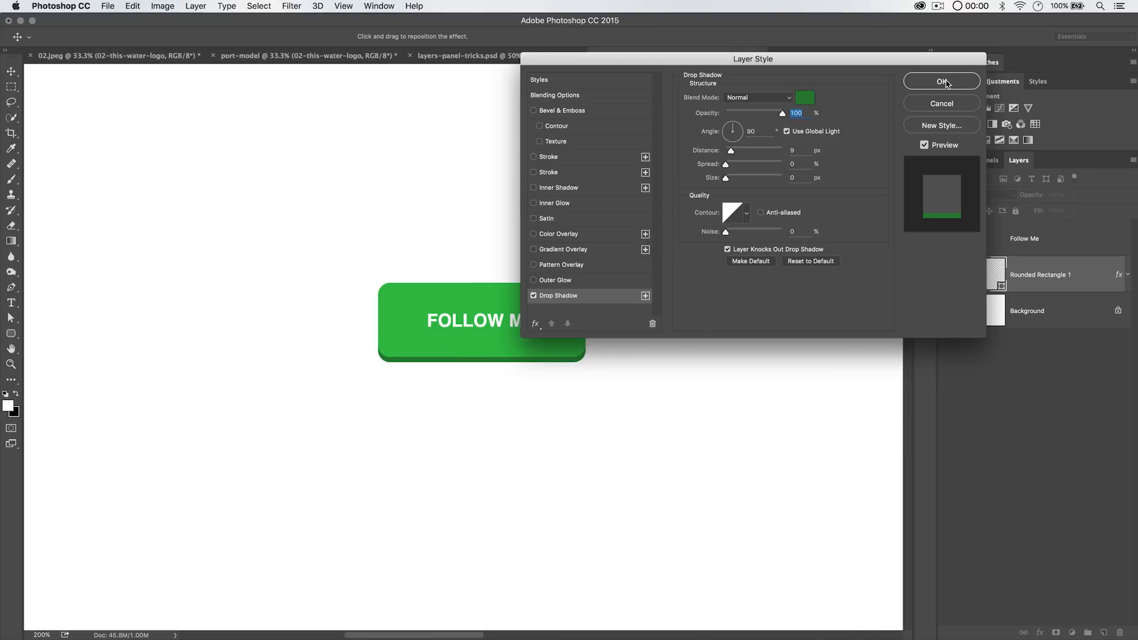
pyautogui.click(941, 80)
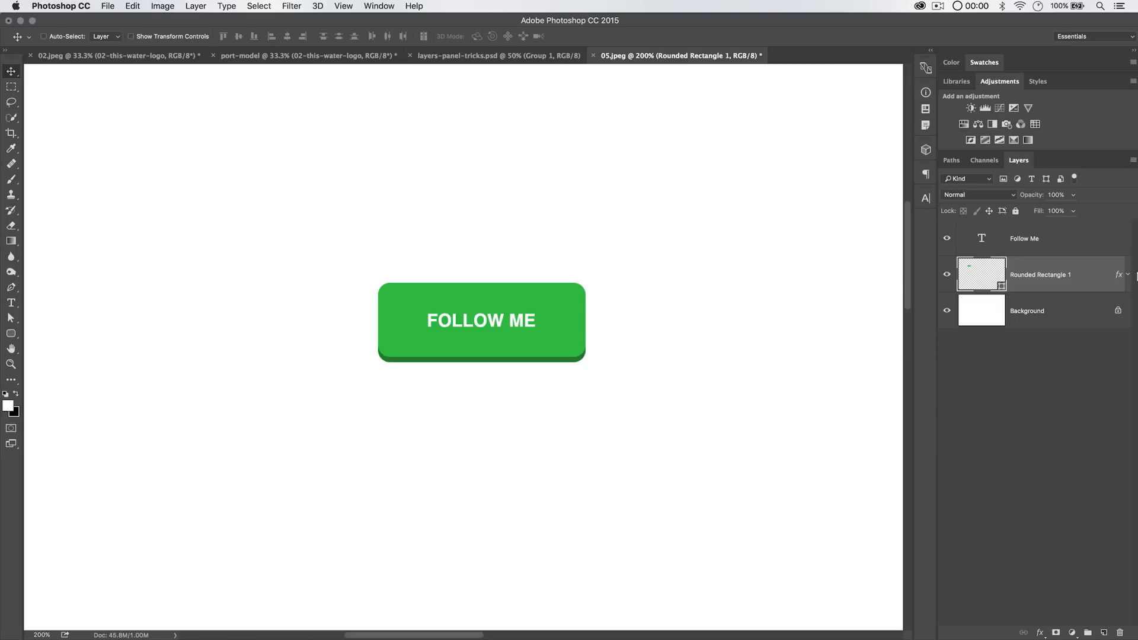
pyautogui.moveTo(1046, 270)
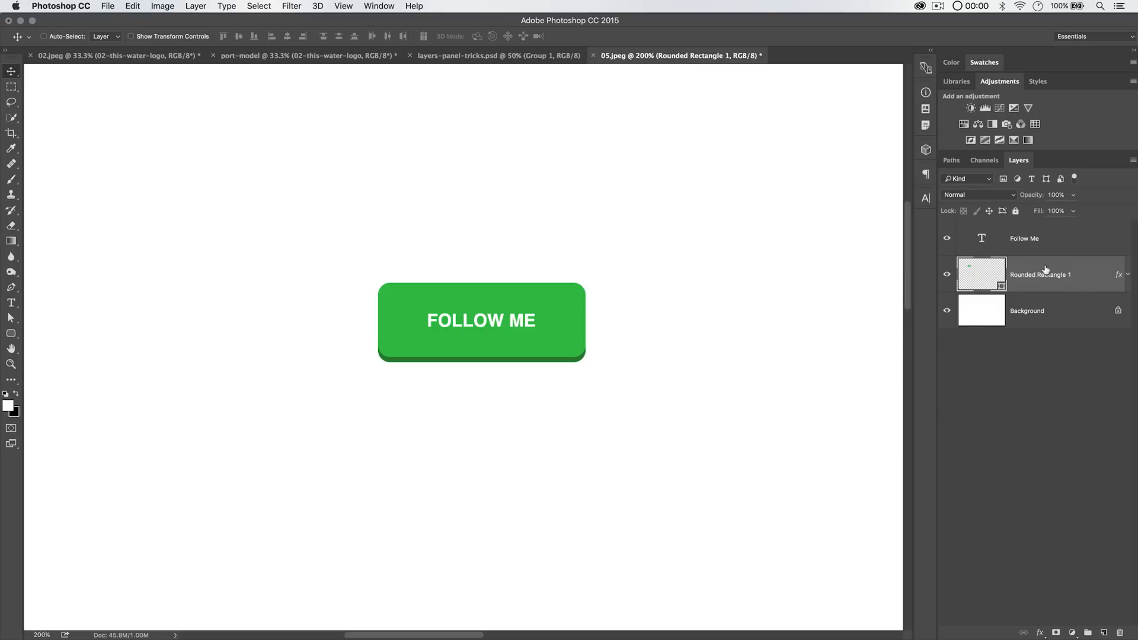
pyautogui.moveTo(1039, 269)
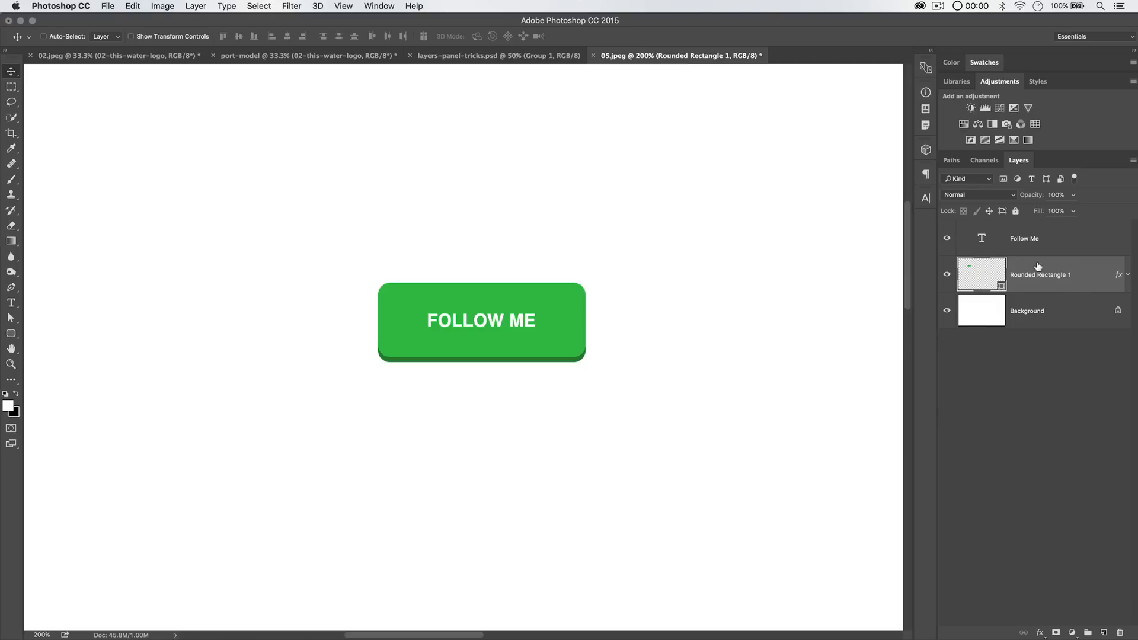
# Select the Rounded Rectangle 1 and Follow Me layers and copy their CSS
pyautogui.rightClick(1041, 275)
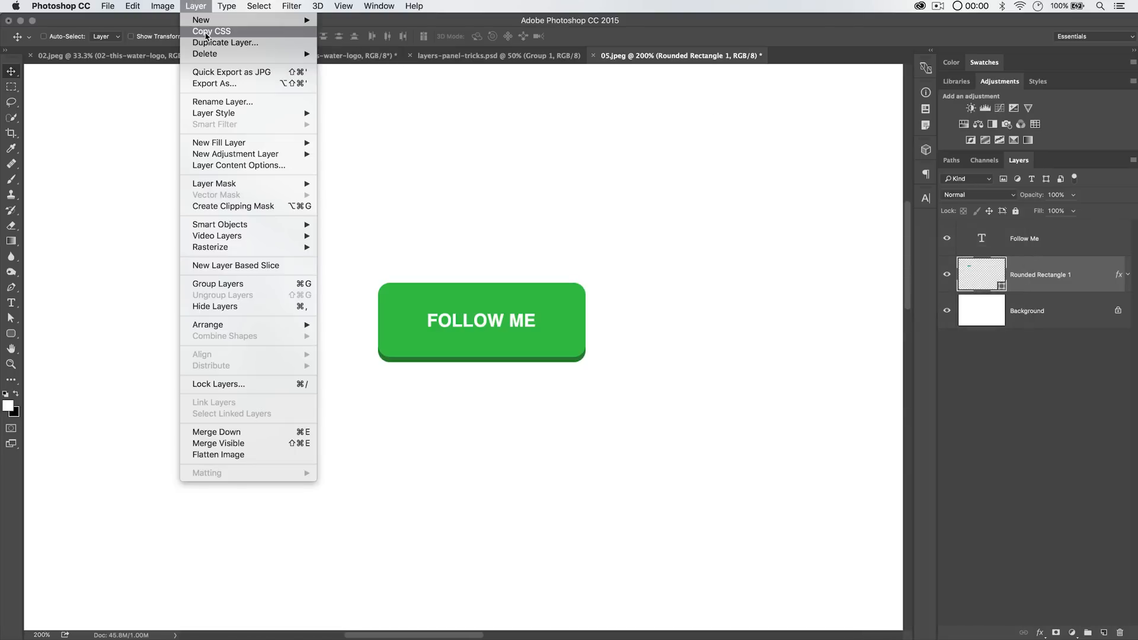
pyautogui.moveTo(1028, 283)
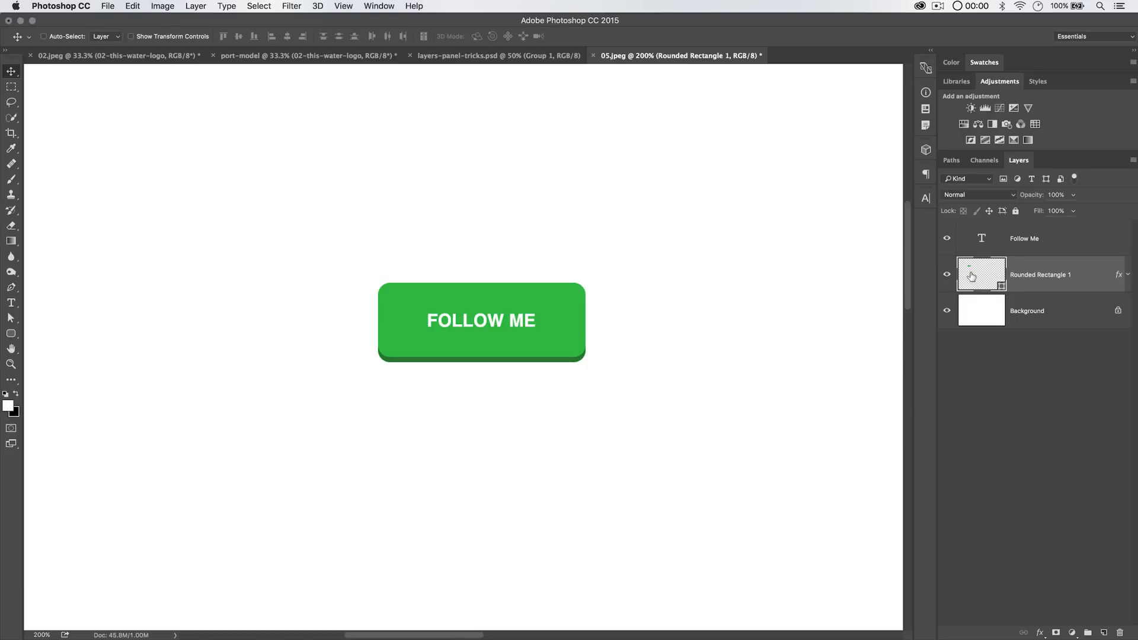
pyautogui.moveTo(990, 272)
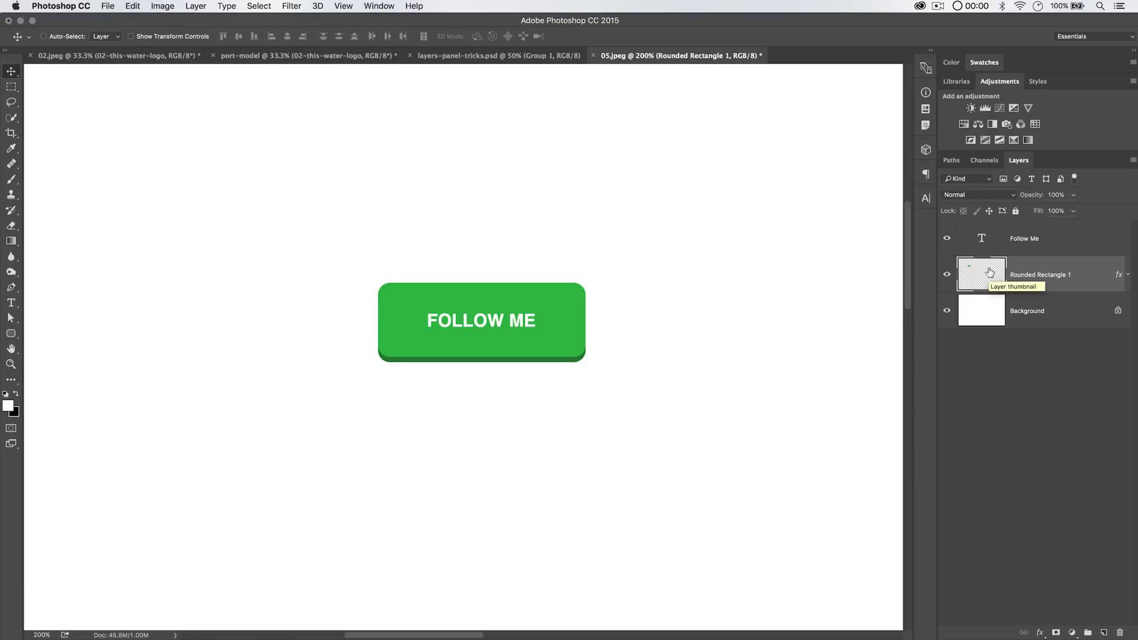
pyautogui.click(1023, 238)
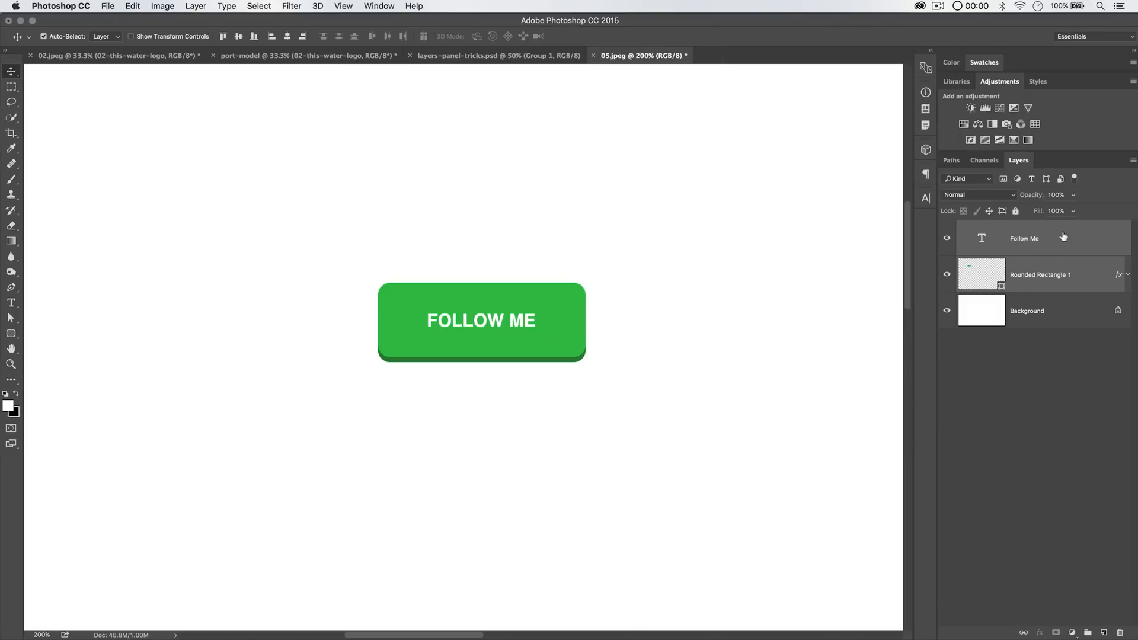
pyautogui.rightClick(990, 227)
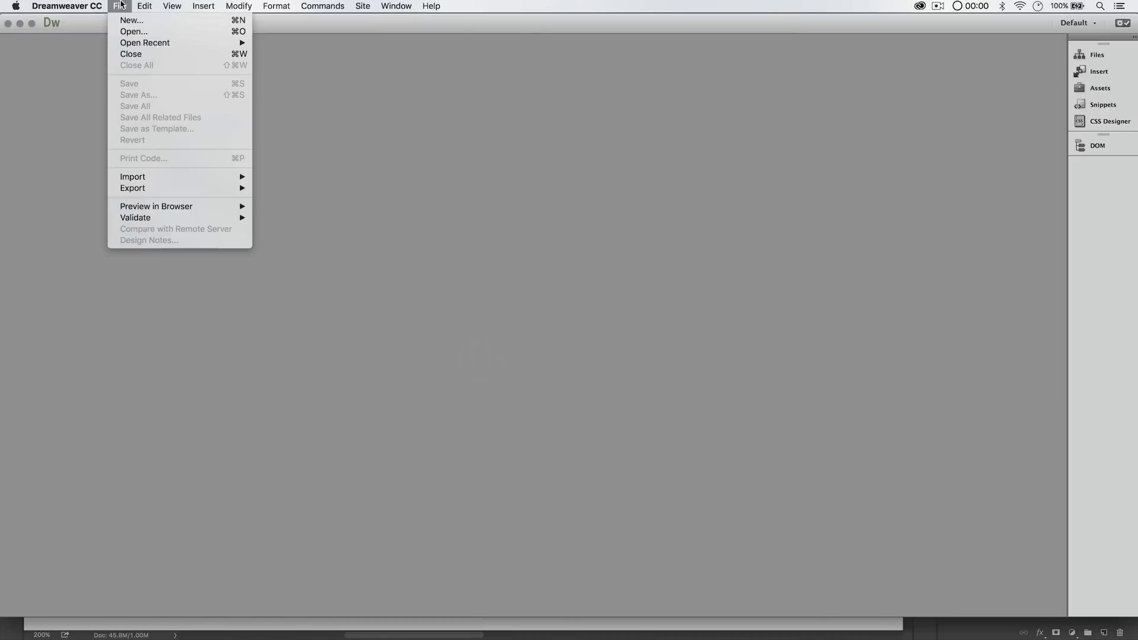
# Create a new HTML5 document in Dreamweaver
pyautogui.click(132, 19)
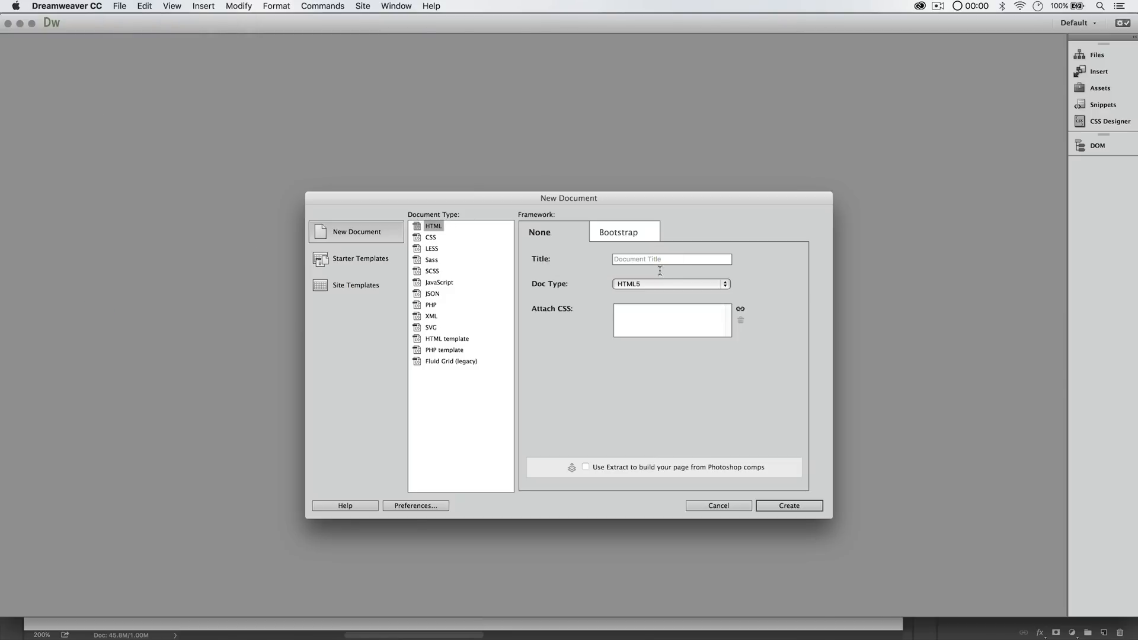
pyautogui.click(669, 284)
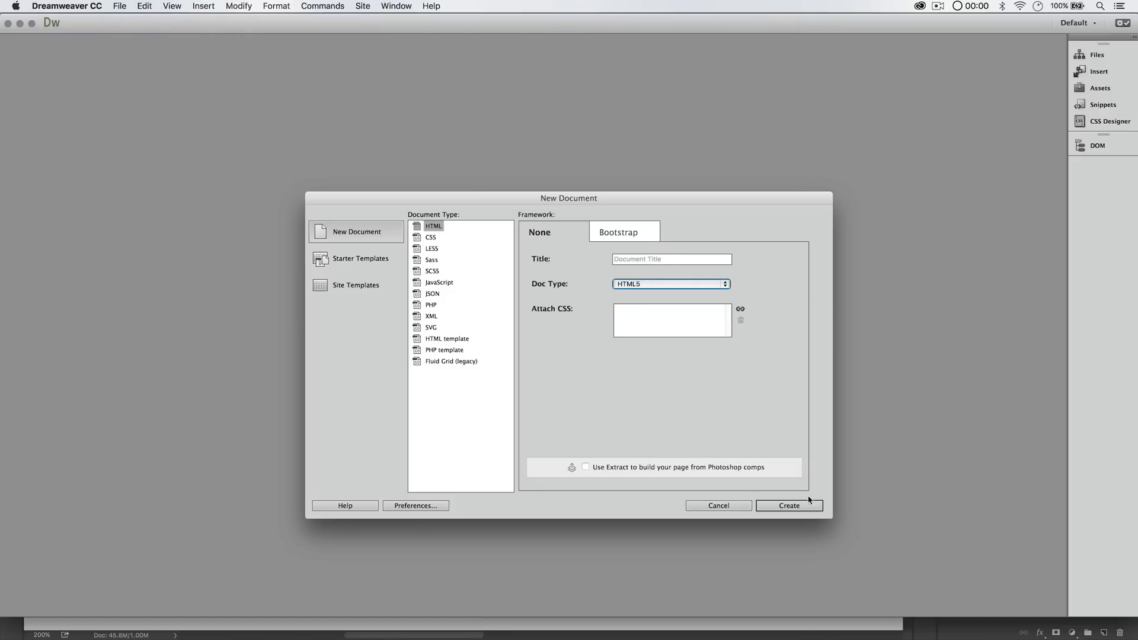
pyautogui.click(788, 506)
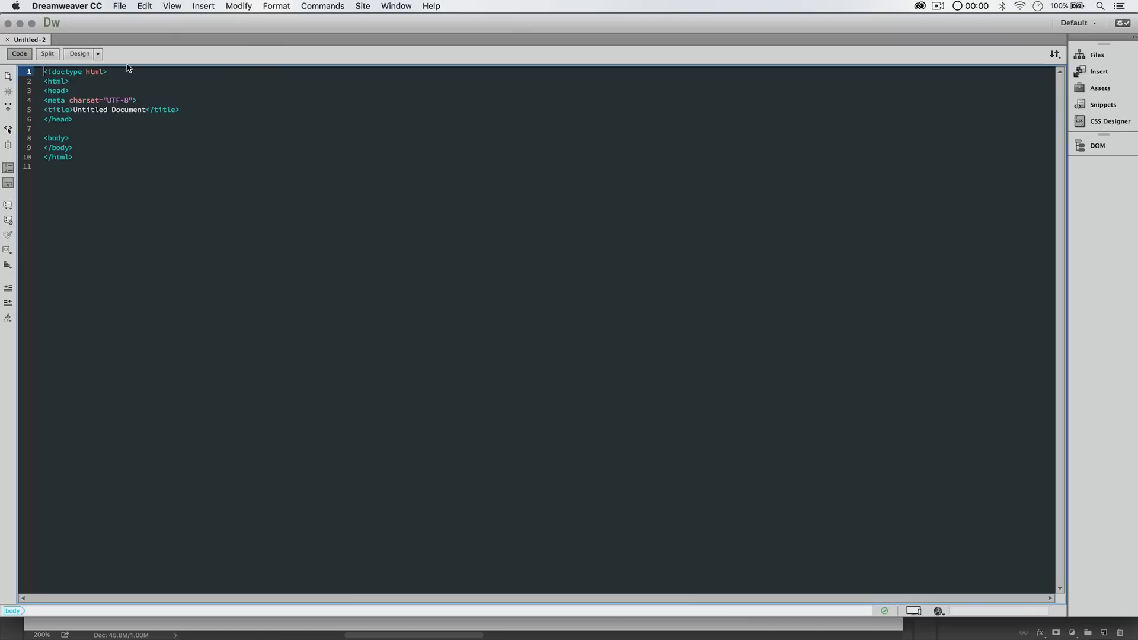
pyautogui.moveTo(188, 191)
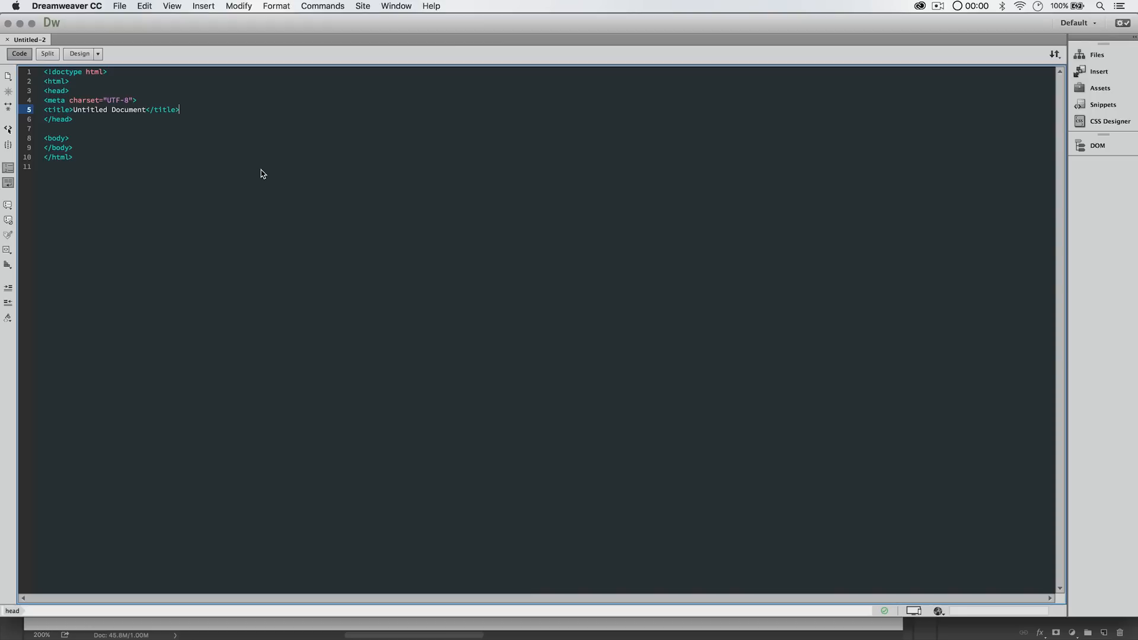
# Add a <style></style> block in the head and paste the copied button CSS inside it
pyautogui.doubleClick(59, 119)
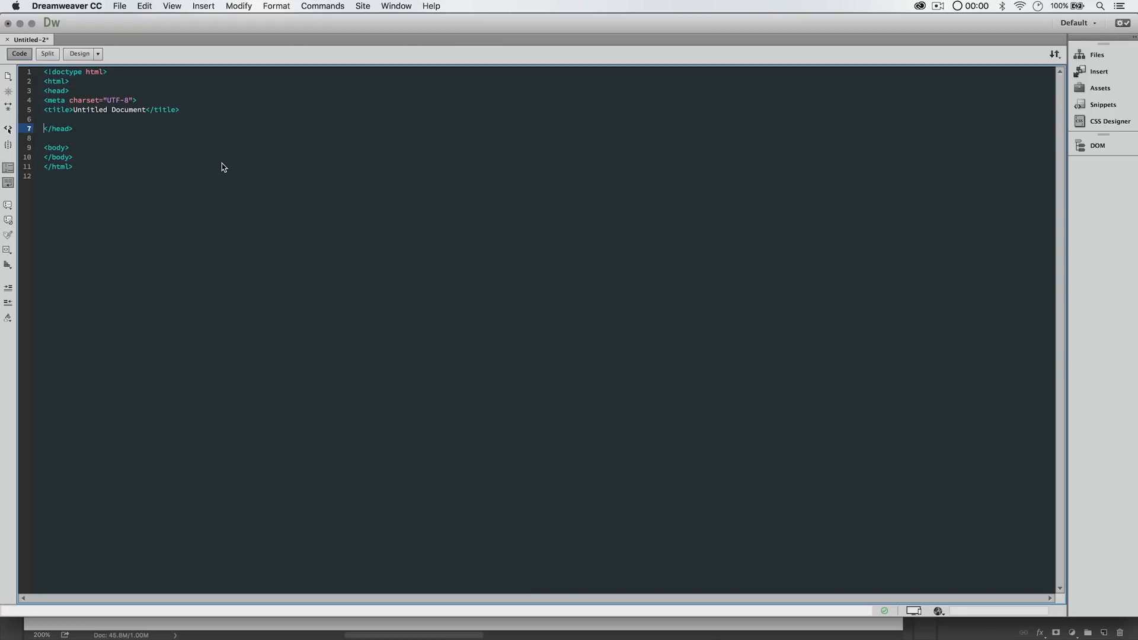
pyautogui.write('<style>')
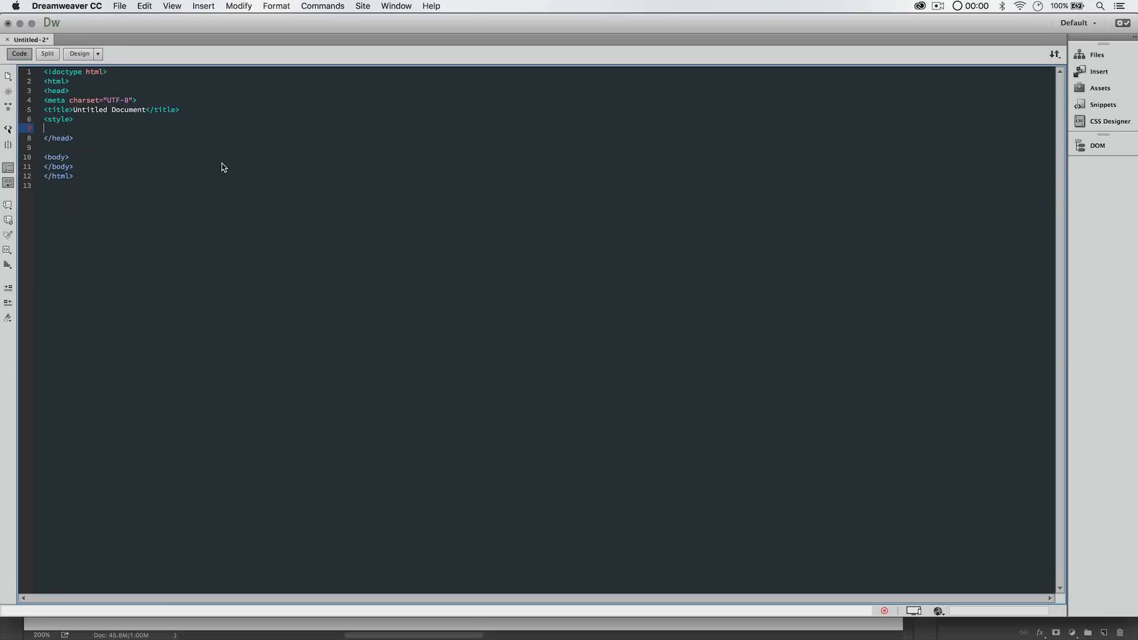
pyautogui.write('</style>')
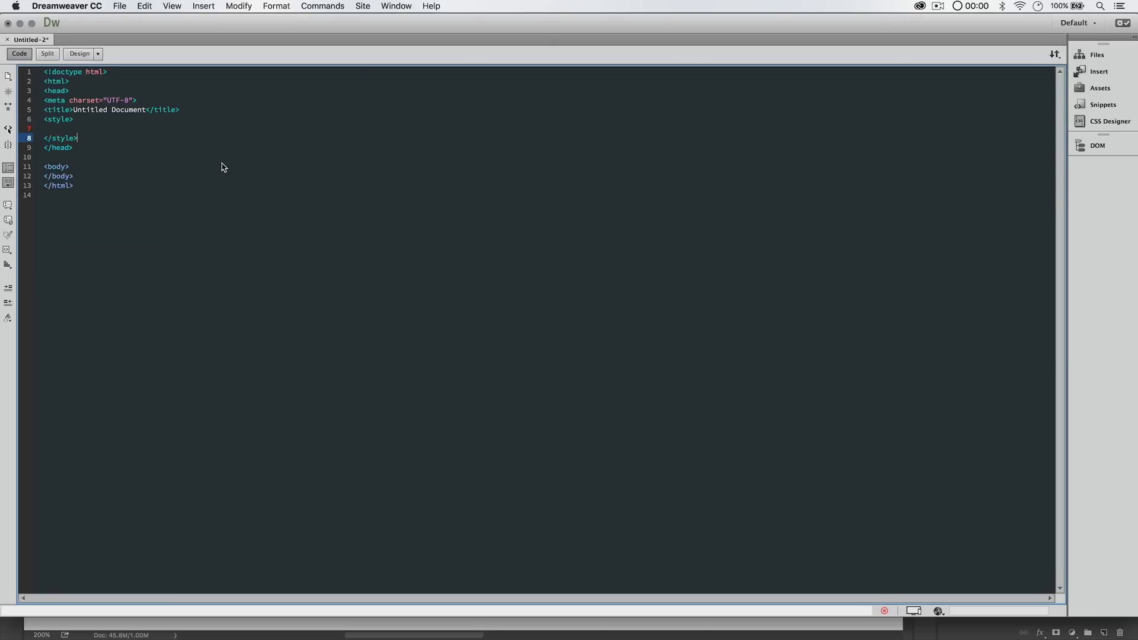
pyautogui.click(43, 129)
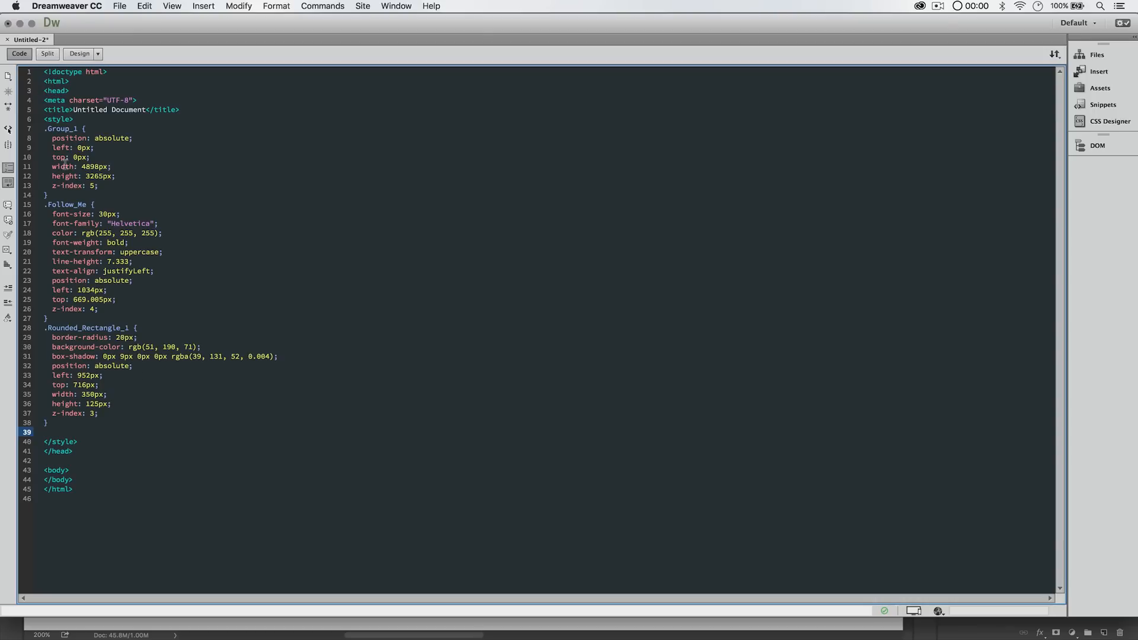
# Review the Group_1, Follow_Me and Rounded_Rectangle_1 rules, then move the insertion point into the empty body
pyautogui.moveTo(79, 138); pyautogui.dragTo(78, 195)
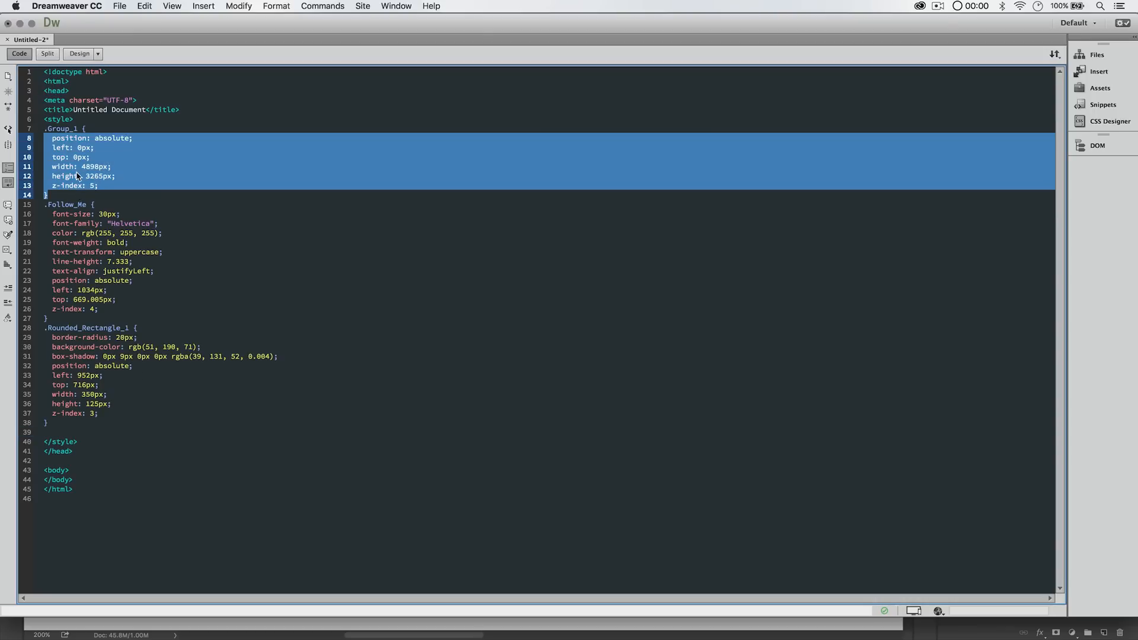
pyautogui.click(73, 175)
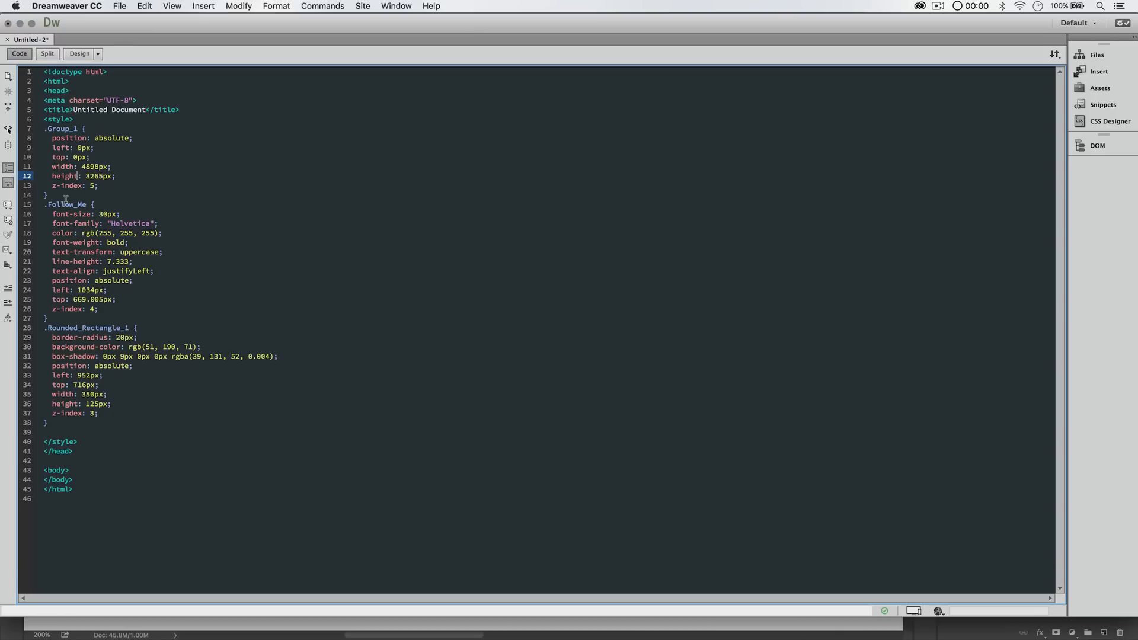
pyautogui.moveTo(73, 238)
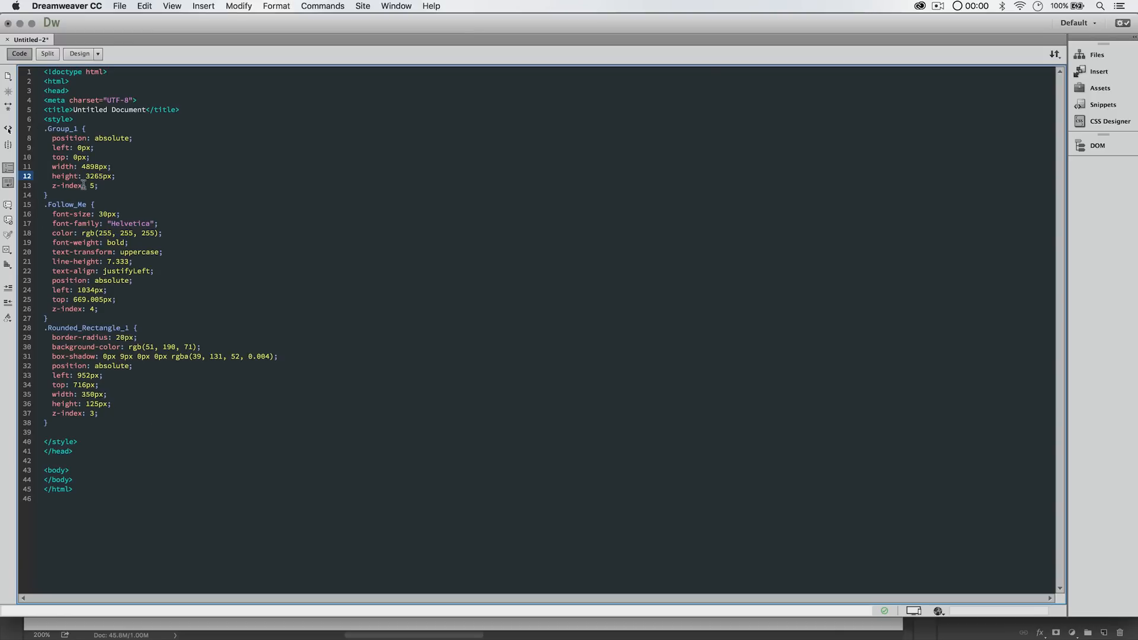
pyautogui.moveTo(53, 166); pyautogui.dragTo(53, 195)
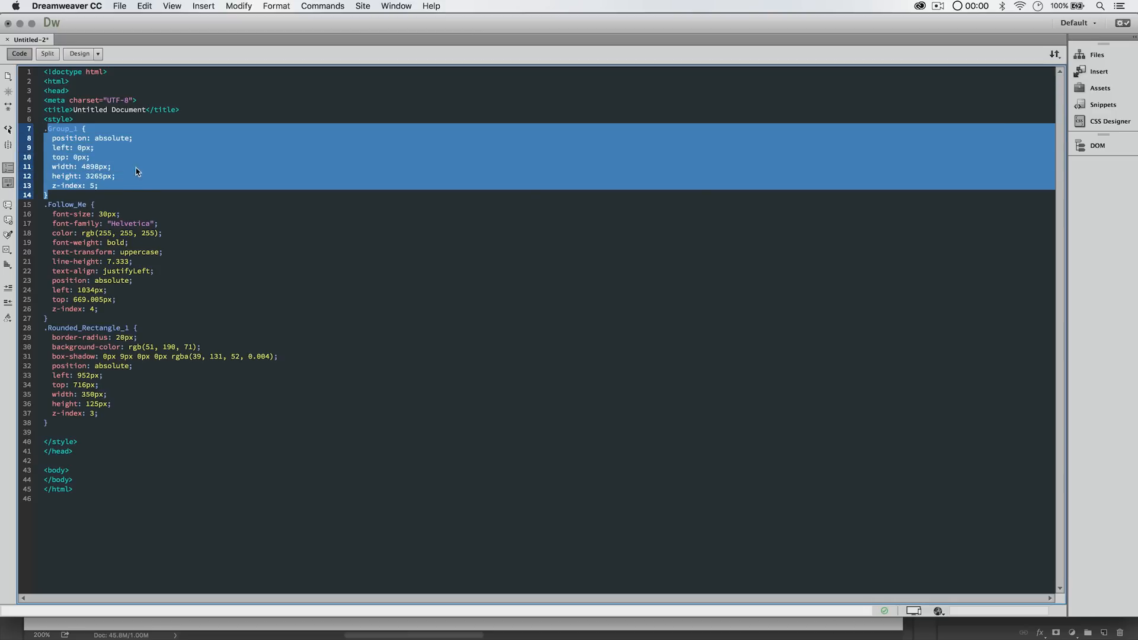
pyautogui.click(91, 166)
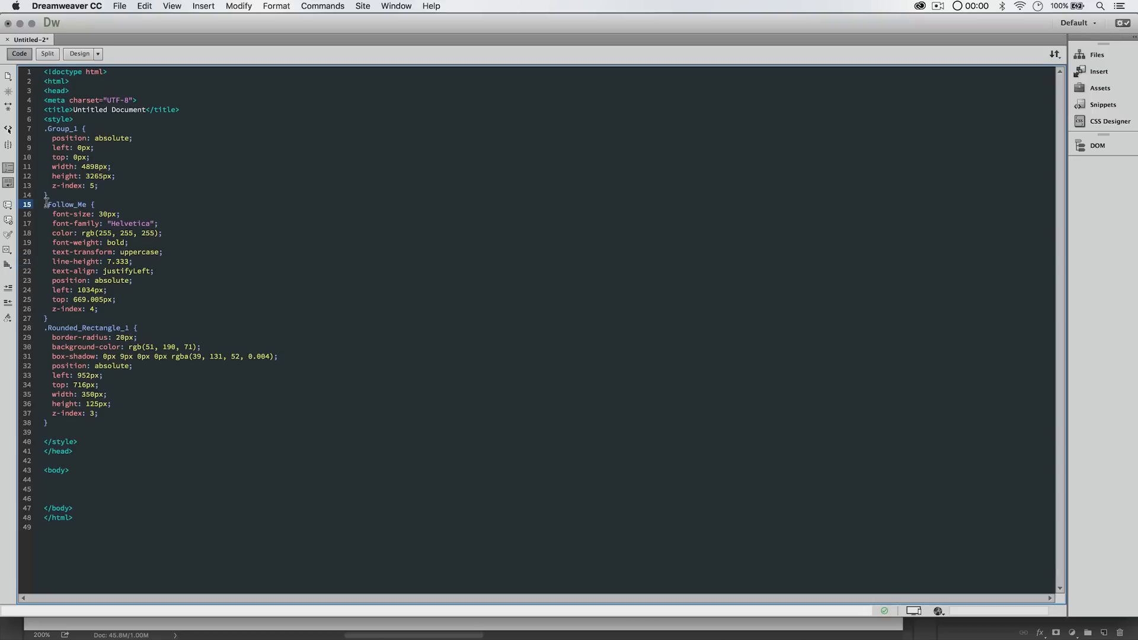
pyautogui.moveTo(51, 214); pyautogui.dragTo(105, 318)
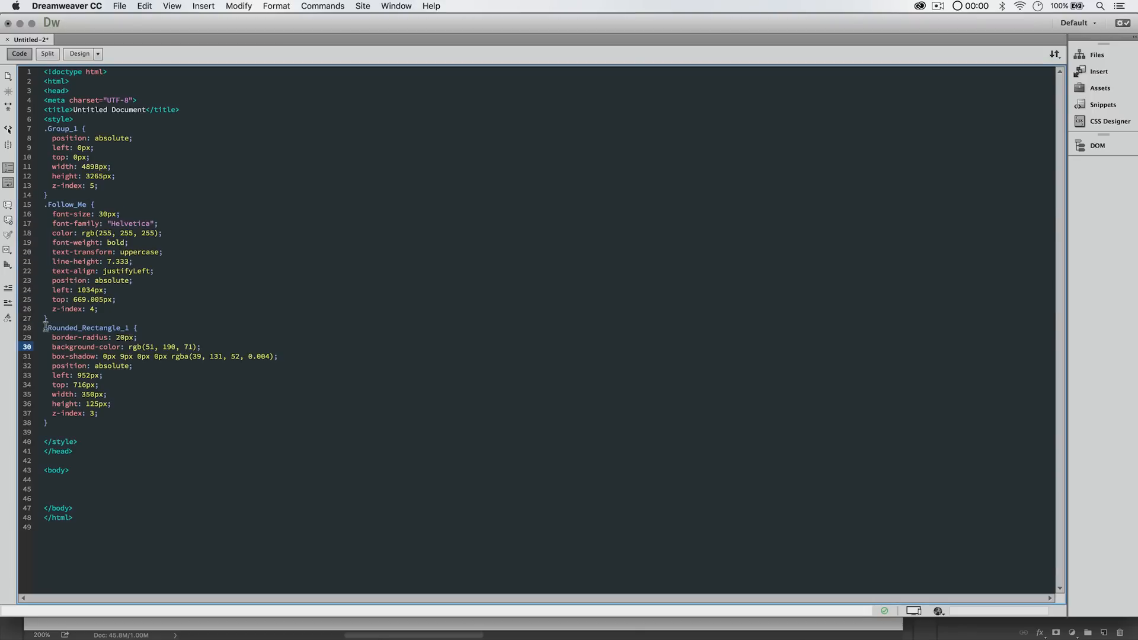
pyautogui.moveTo(43, 327); pyautogui.dragTo(98, 413)
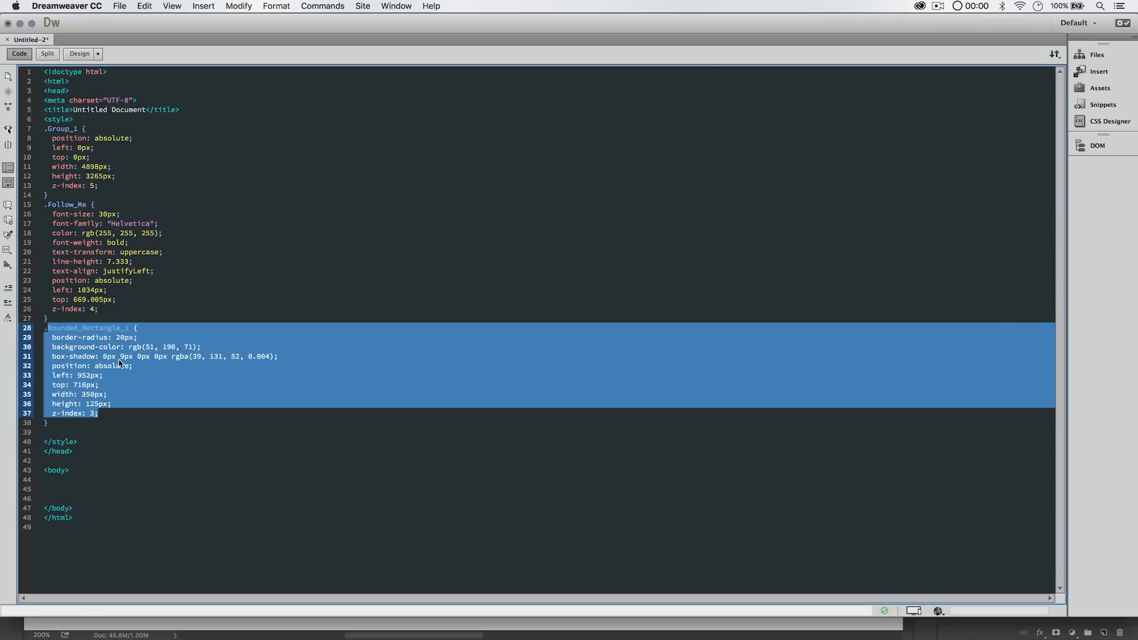
pyautogui.click(64, 488)
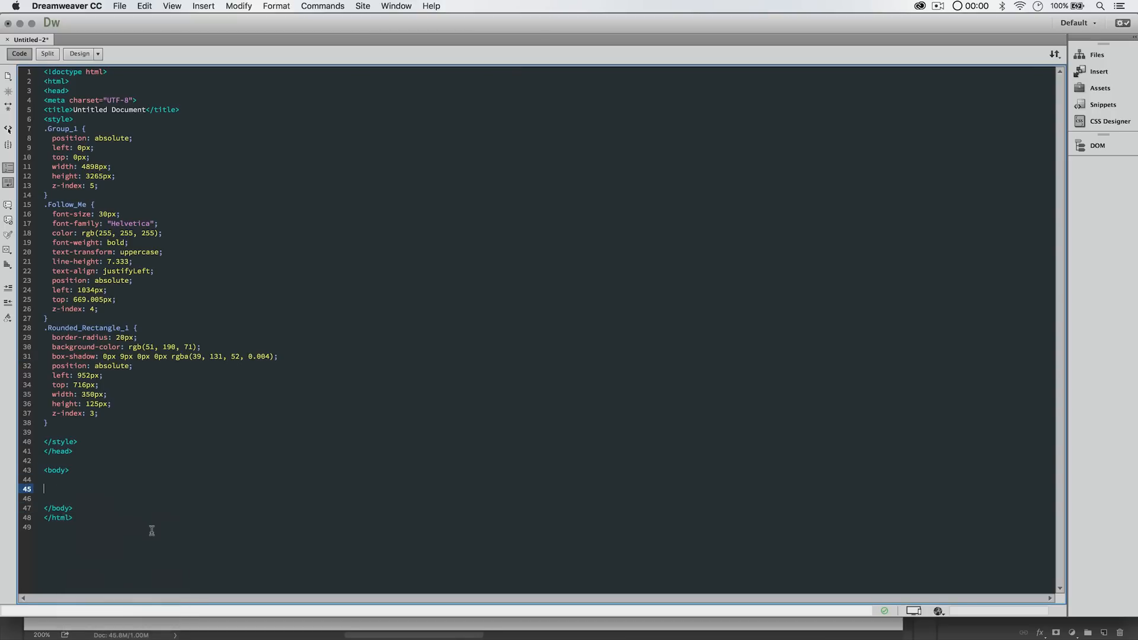
# Add an empty div with class Rounded_Rectangle_1 inside the body
pyautogui.write('<div class="')
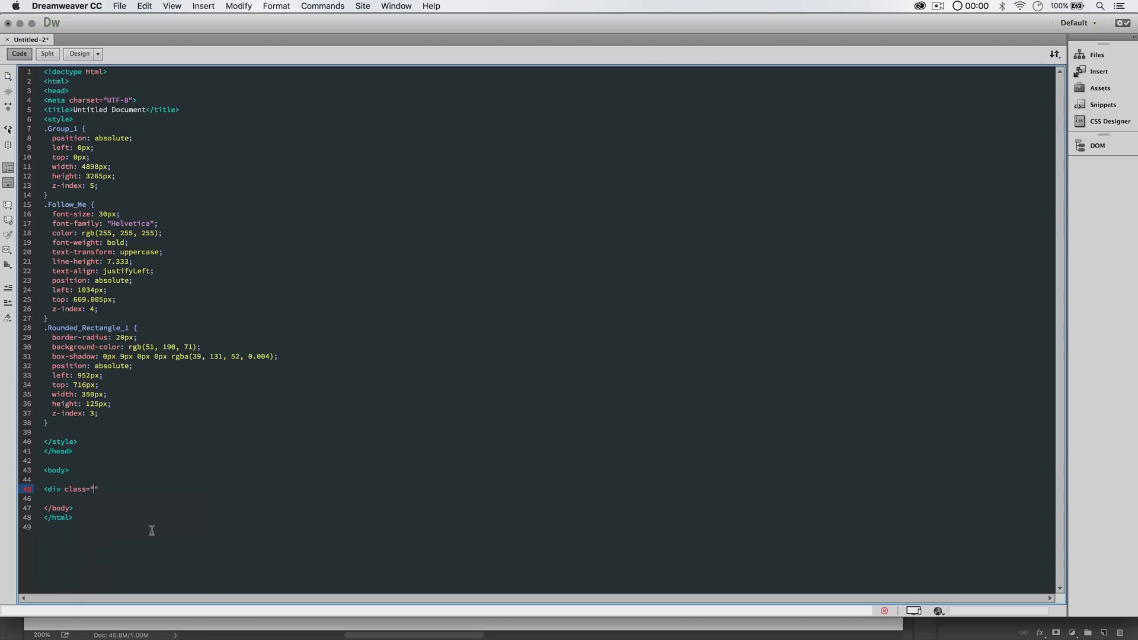
pyautogui.rightClick(51, 333)
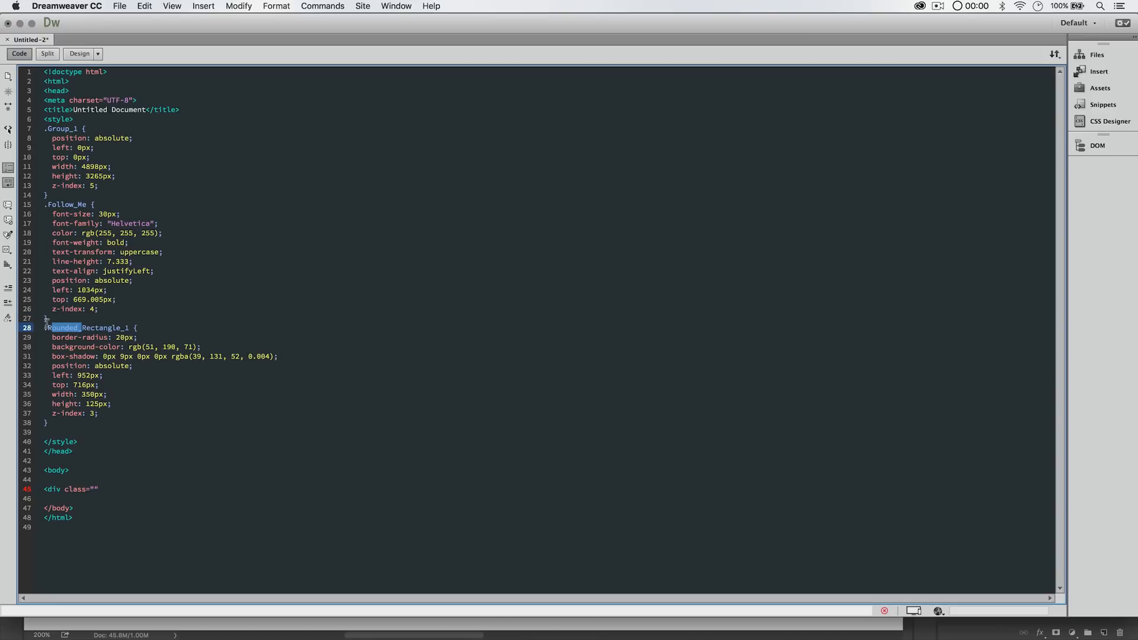
pyautogui.doubleClick(87, 327)
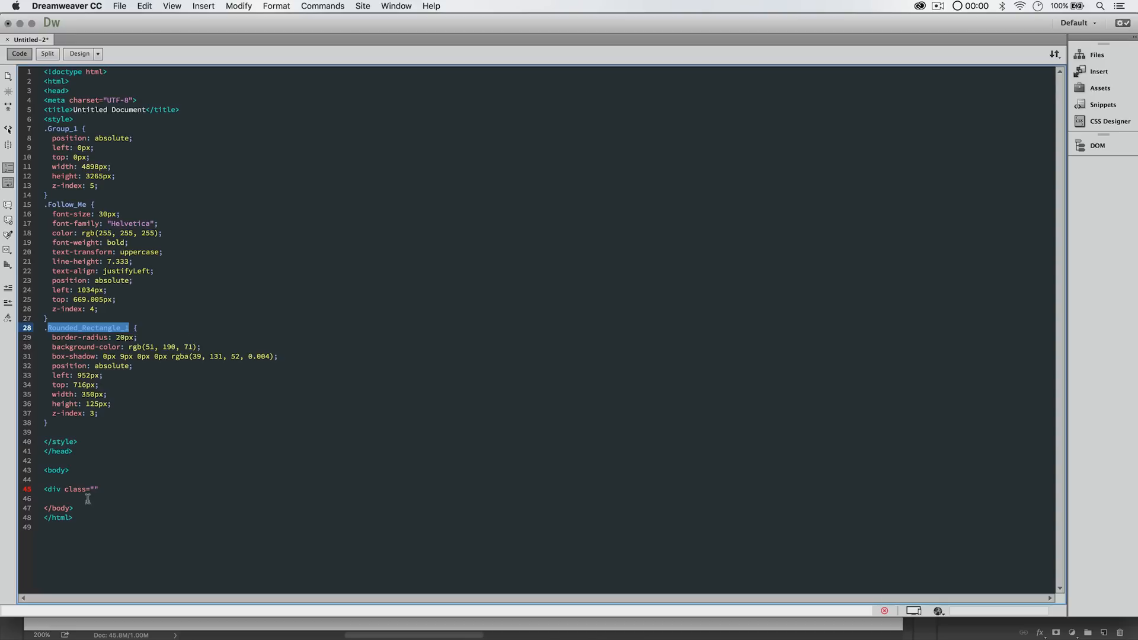
pyautogui.write('Rounded_Rectangle_1')
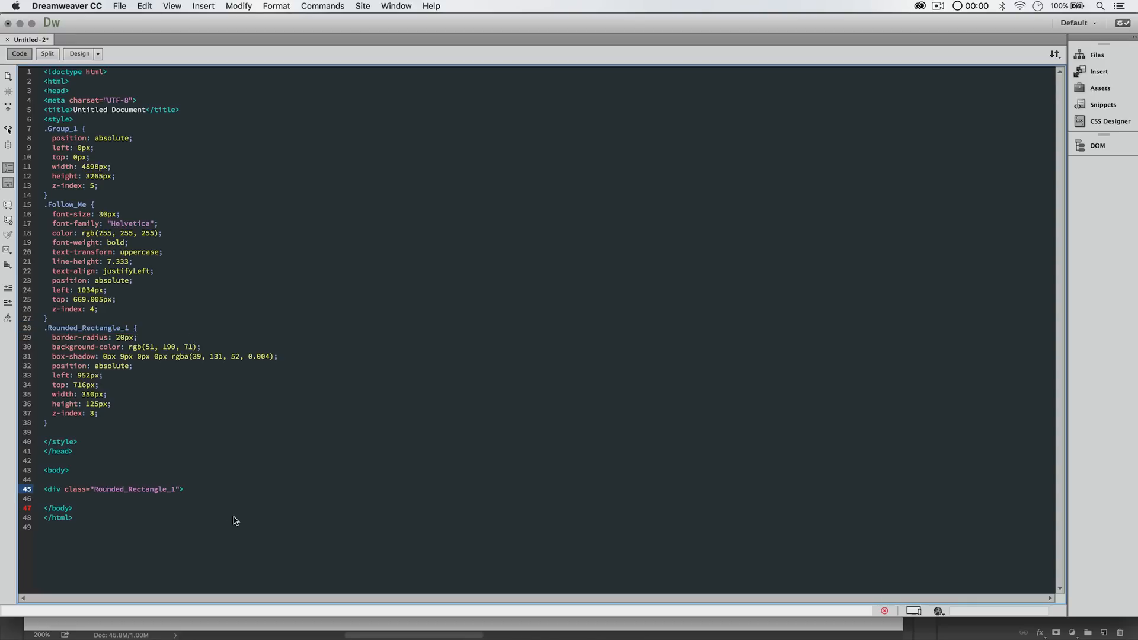
pyautogui.write('</div>')
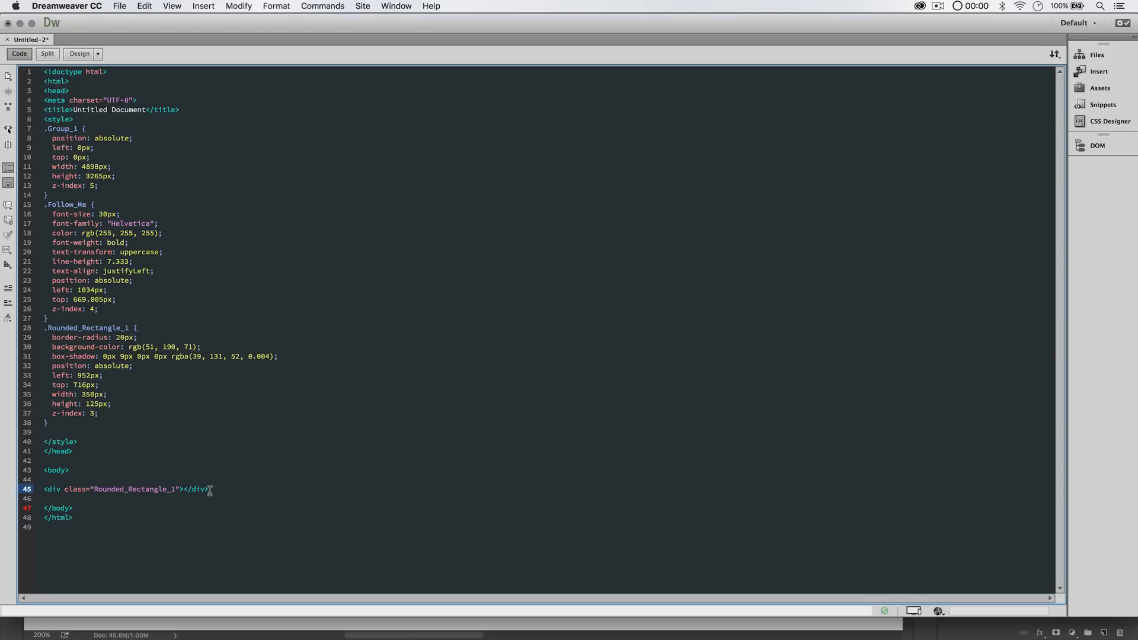
# Save the page as nope.html on the Desktop
pyautogui.press('cmd+s')
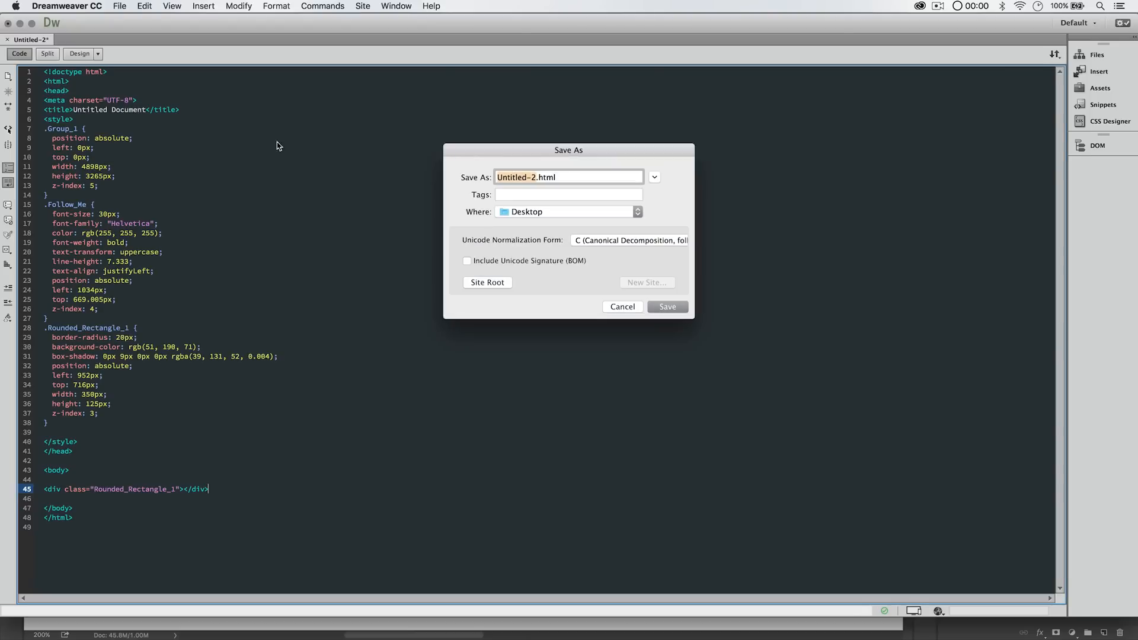
pyautogui.write('nope.html')
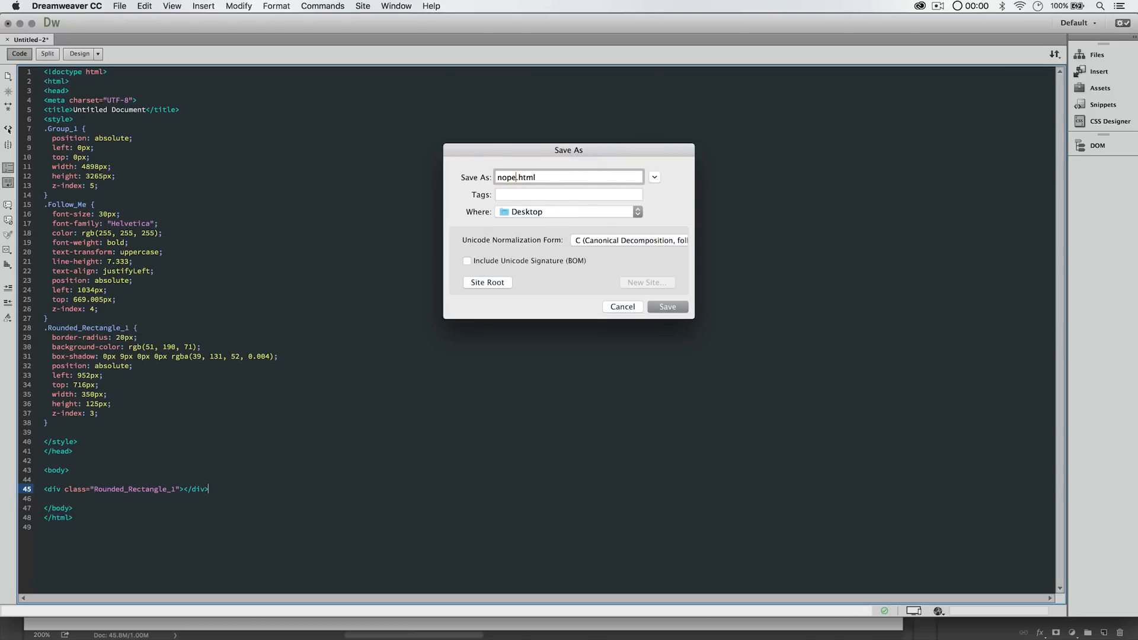
pyautogui.click(665, 306)
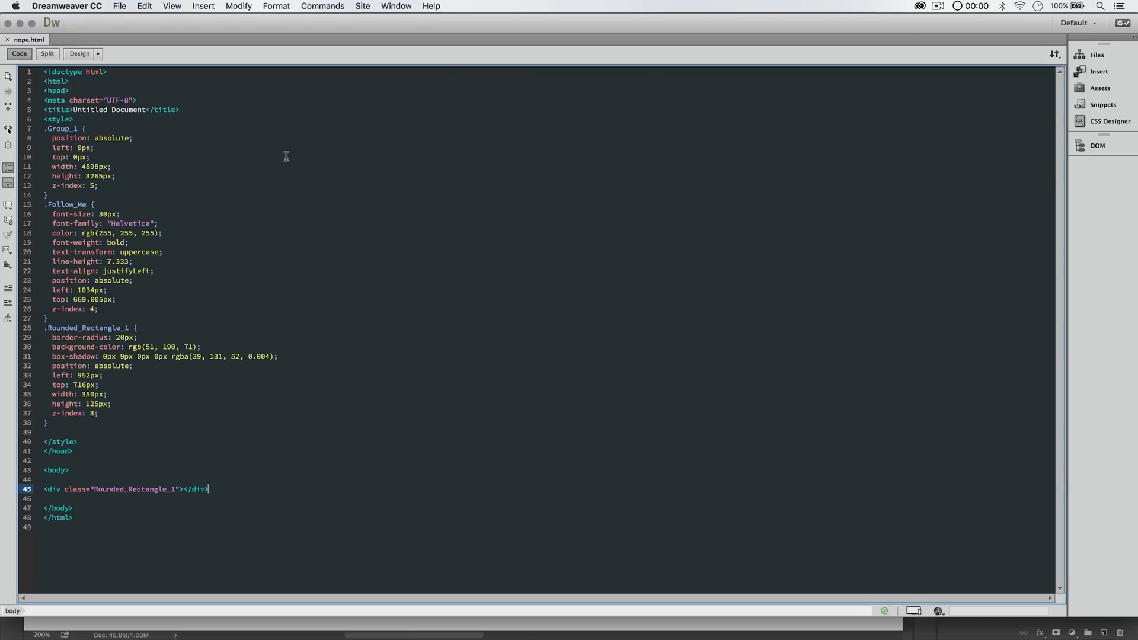
pyautogui.click(119, 6)
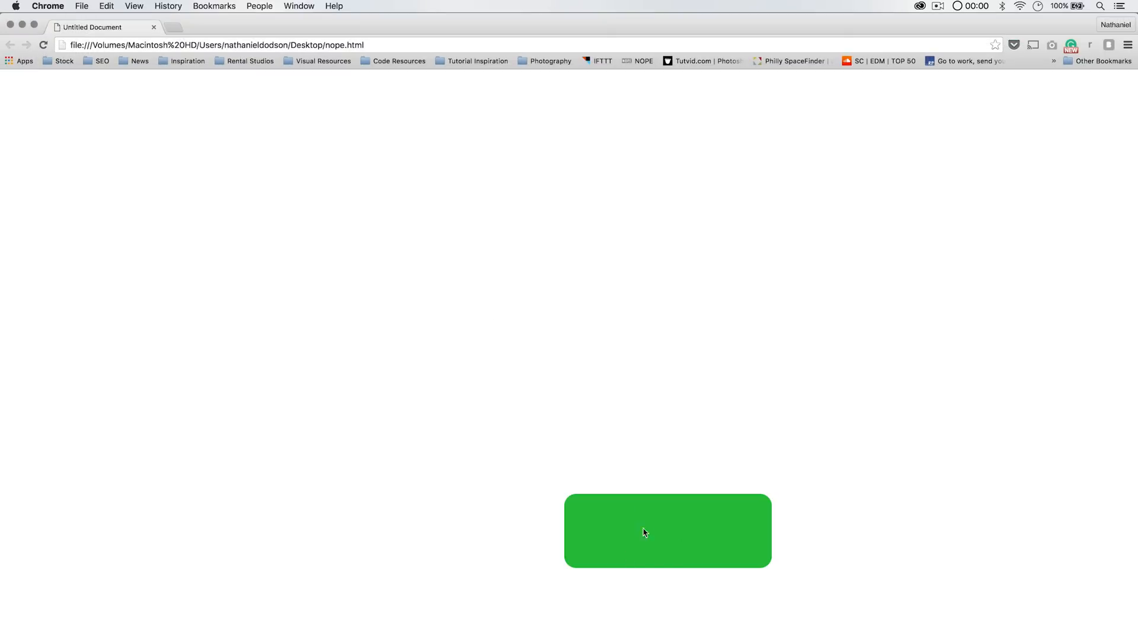
pyautogui.moveTo(623, 301)
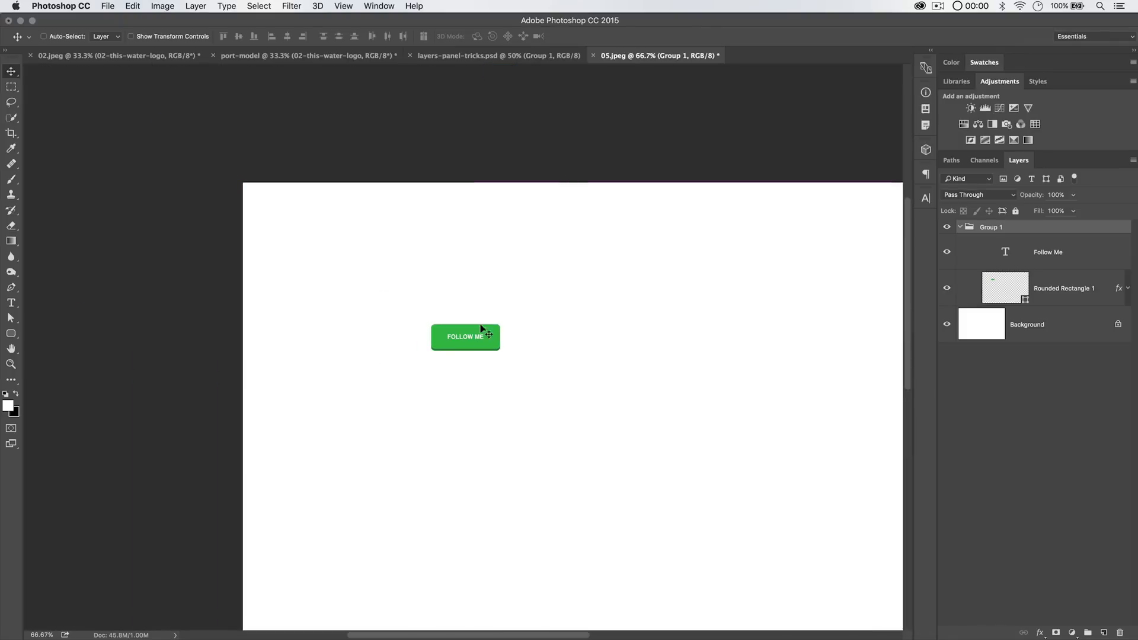
# Show the button's 951 px and 716 px edge offsets in Photoshop, then return to Dreamweaver
pyautogui.click(162, 6)
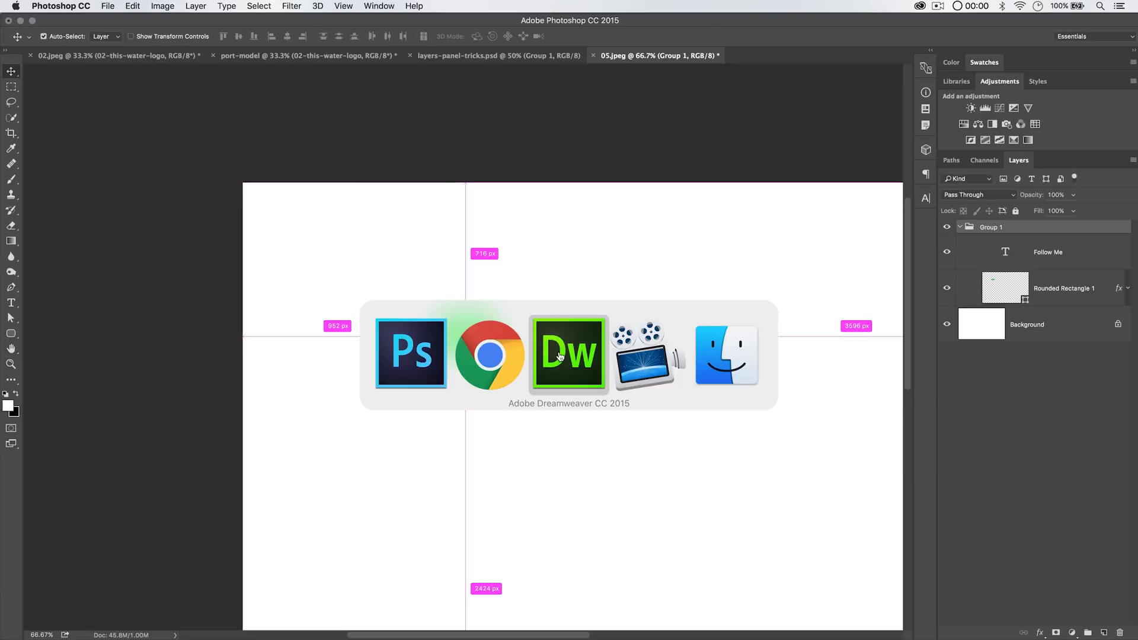
pyautogui.click(569, 354)
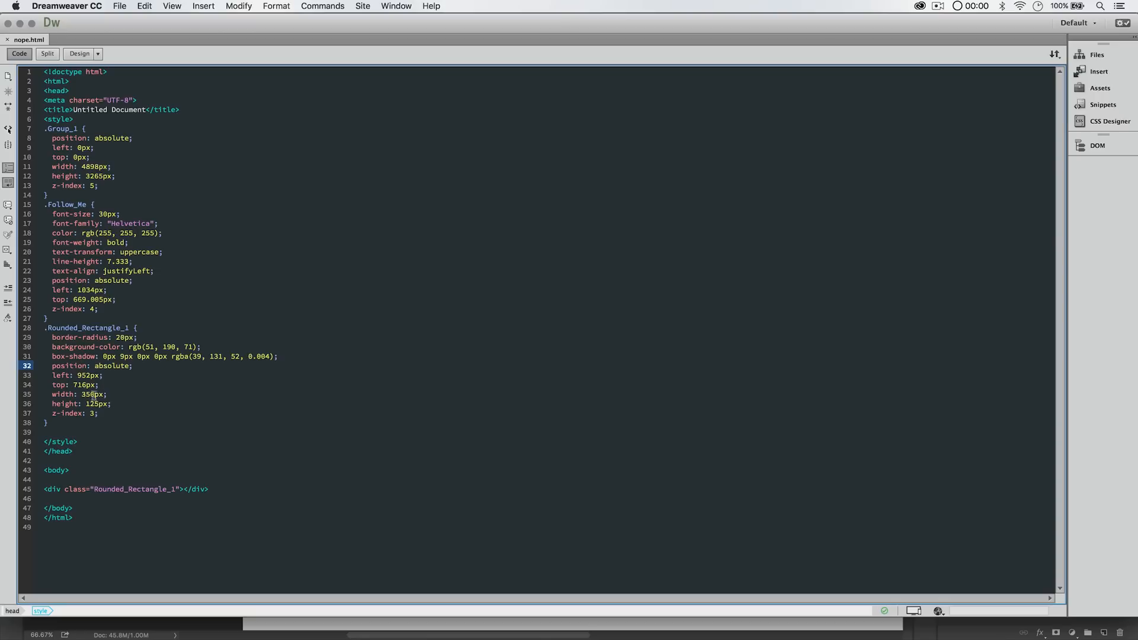
# Delete the position, left, top and z-index lines from .Rounded_Rectangle_1 and save nope.html
pyautogui.doubleClick(78, 375)
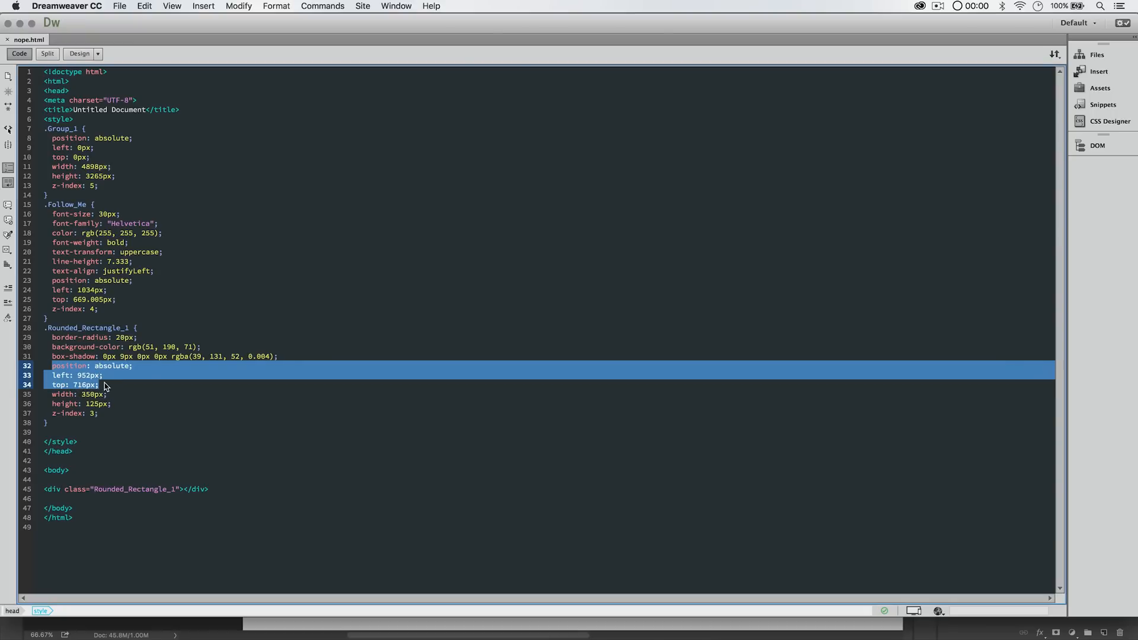
pyautogui.moveTo(142, 388)
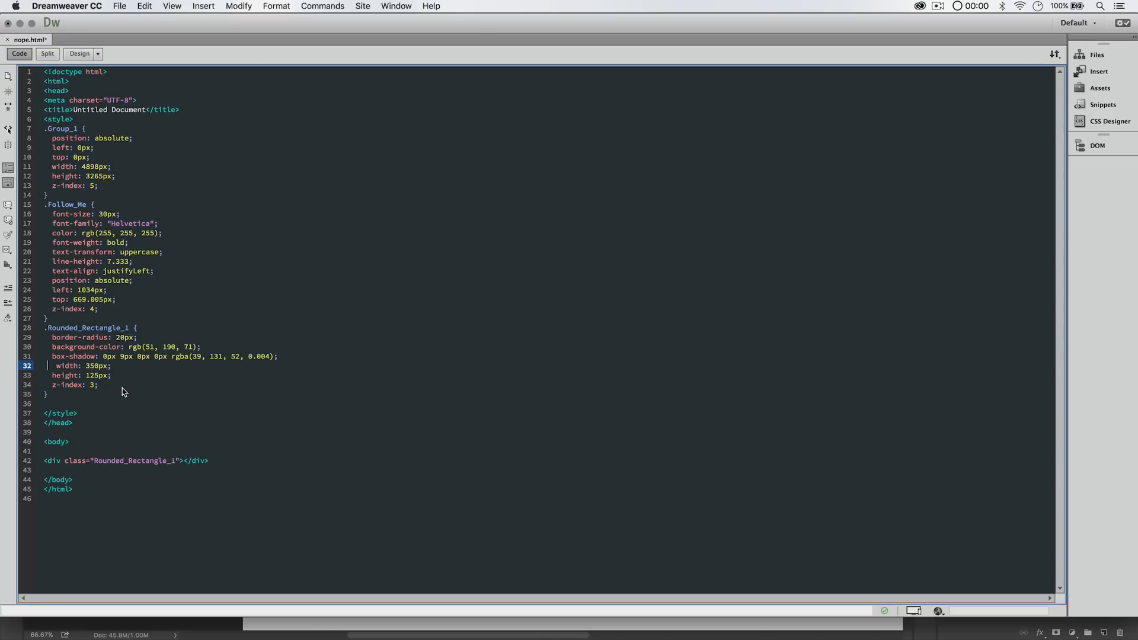
pyautogui.rightClick(83, 370)
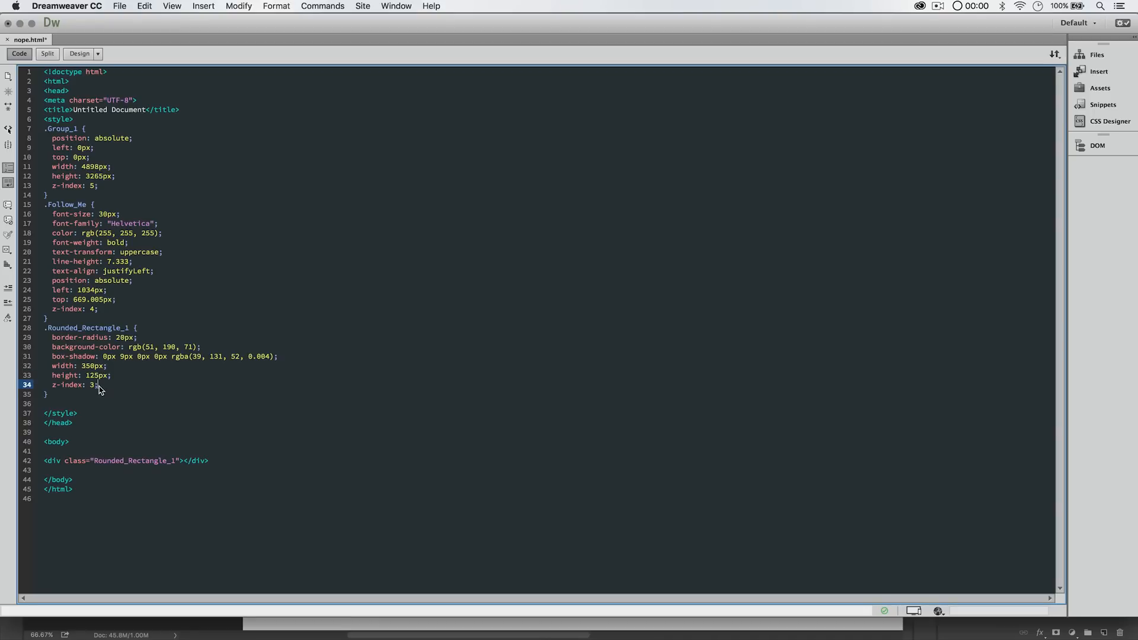
pyautogui.tripleClick(65, 384)
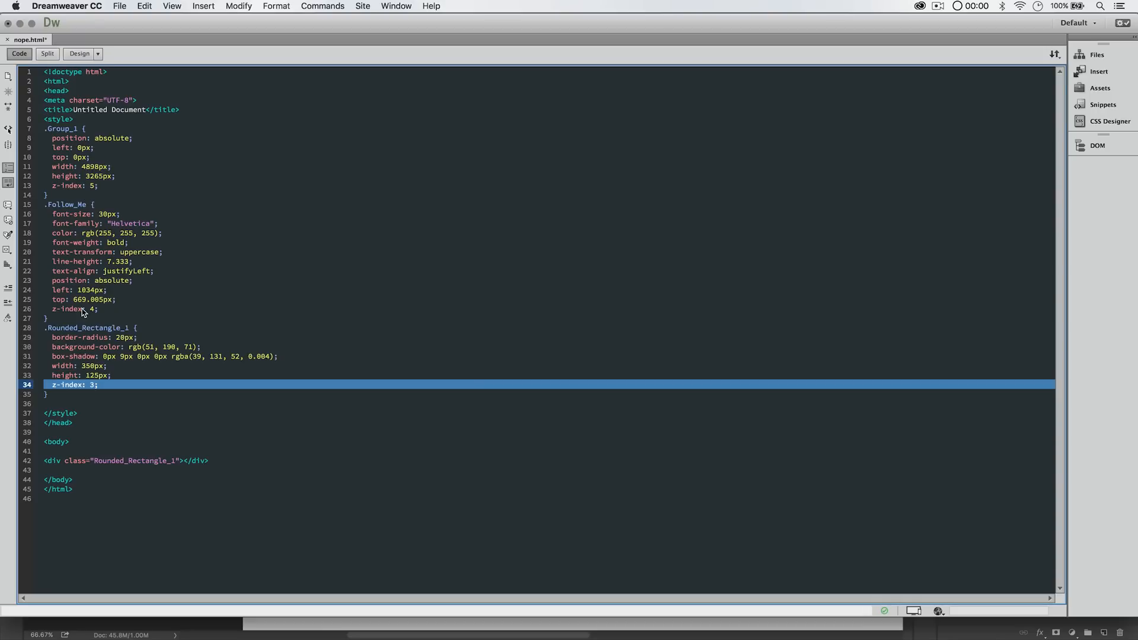
pyautogui.moveTo(83, 391)
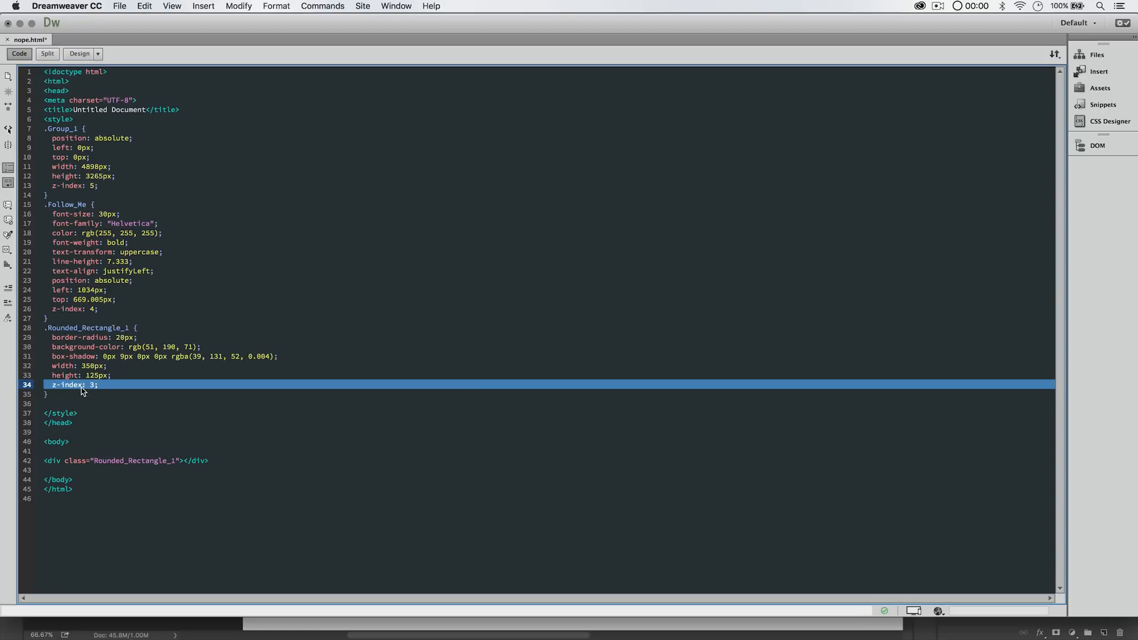
pyautogui.moveTo(130, 285)
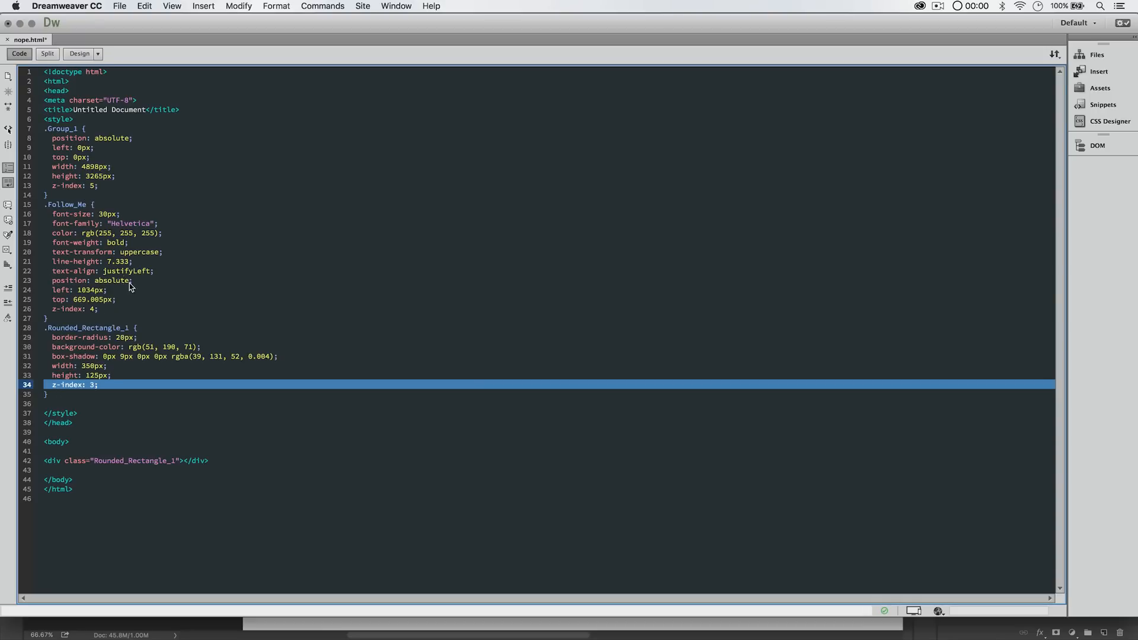
pyautogui.press('Backspace')
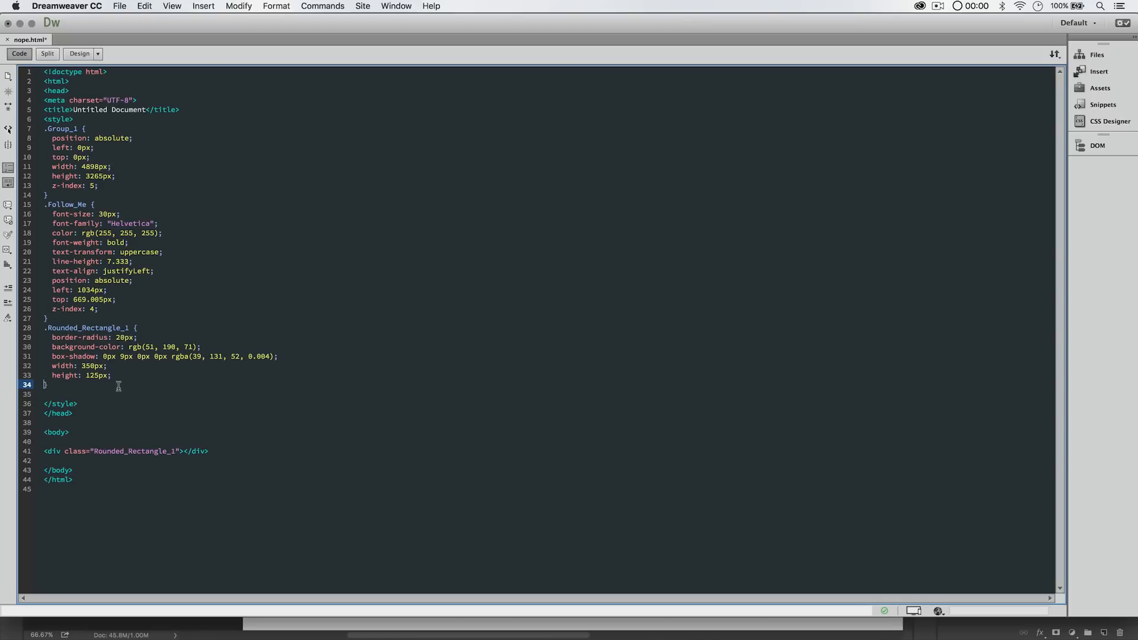
pyautogui.moveTo(145, 231)
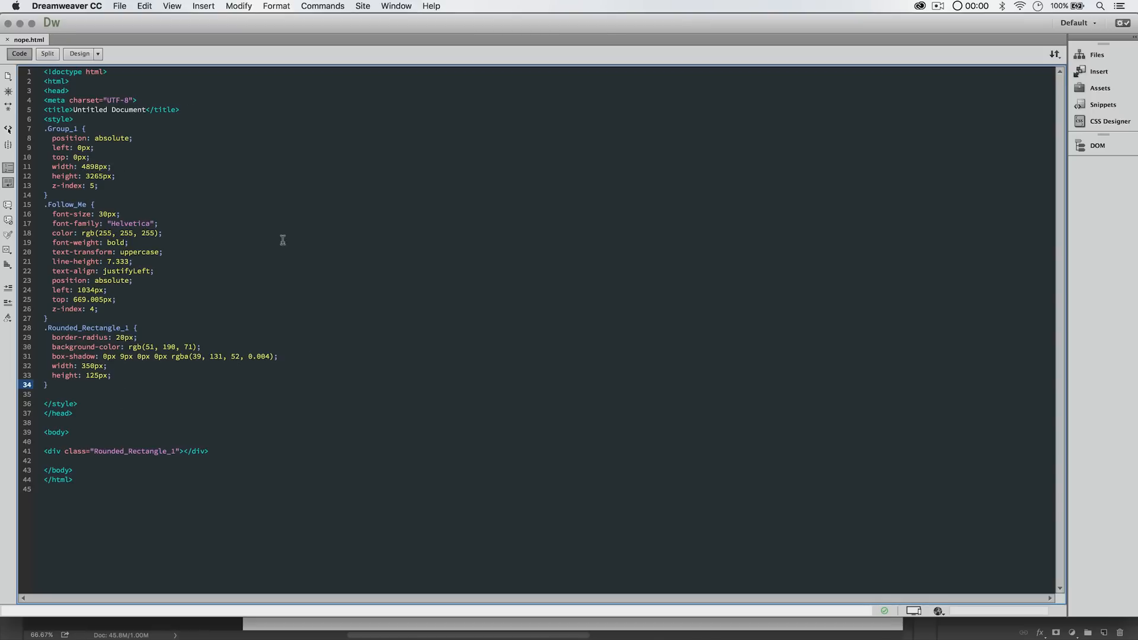
pyautogui.press('cmd+tab')
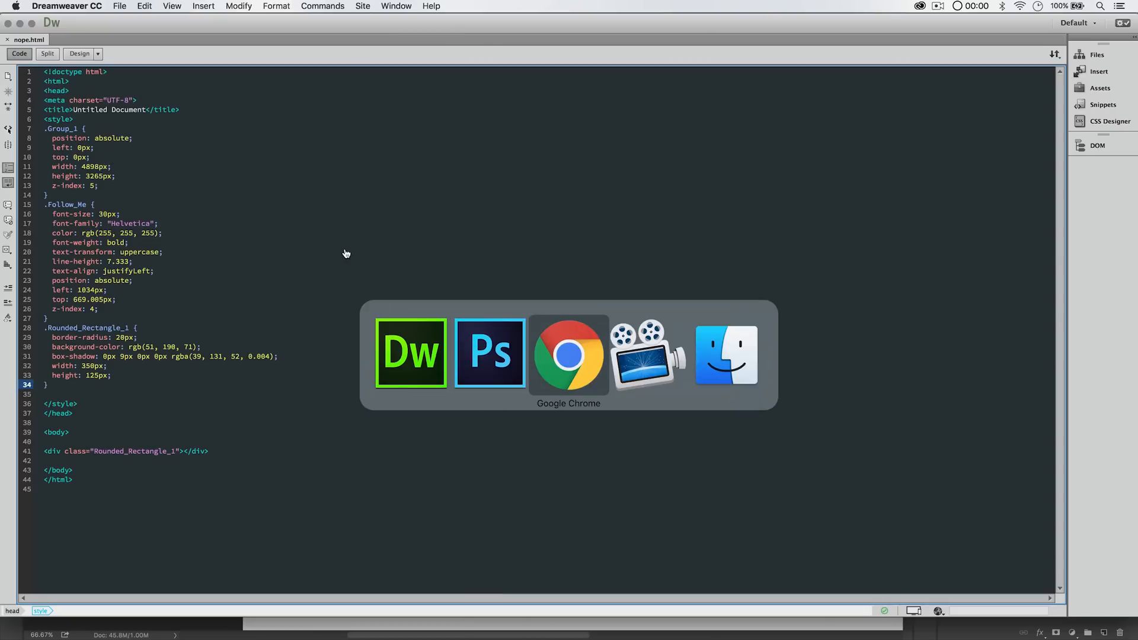
# Reload nope.html in Chrome to see the green rectangle at the top-left, then return to Dreamweaver
pyautogui.click(569, 354)
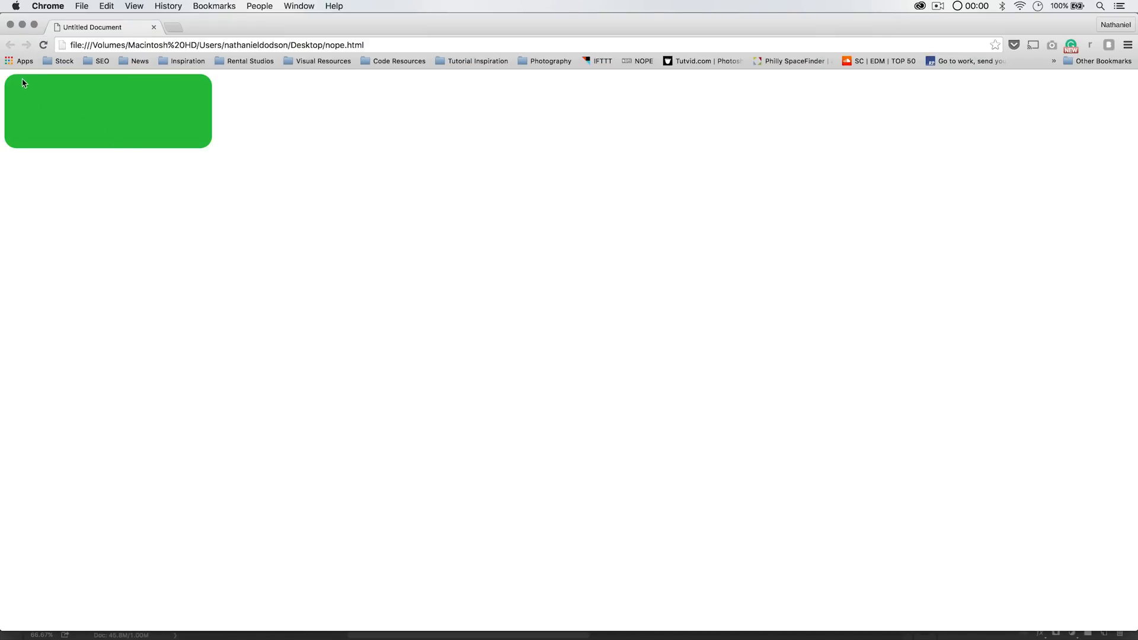
pyautogui.moveTo(176, 148)
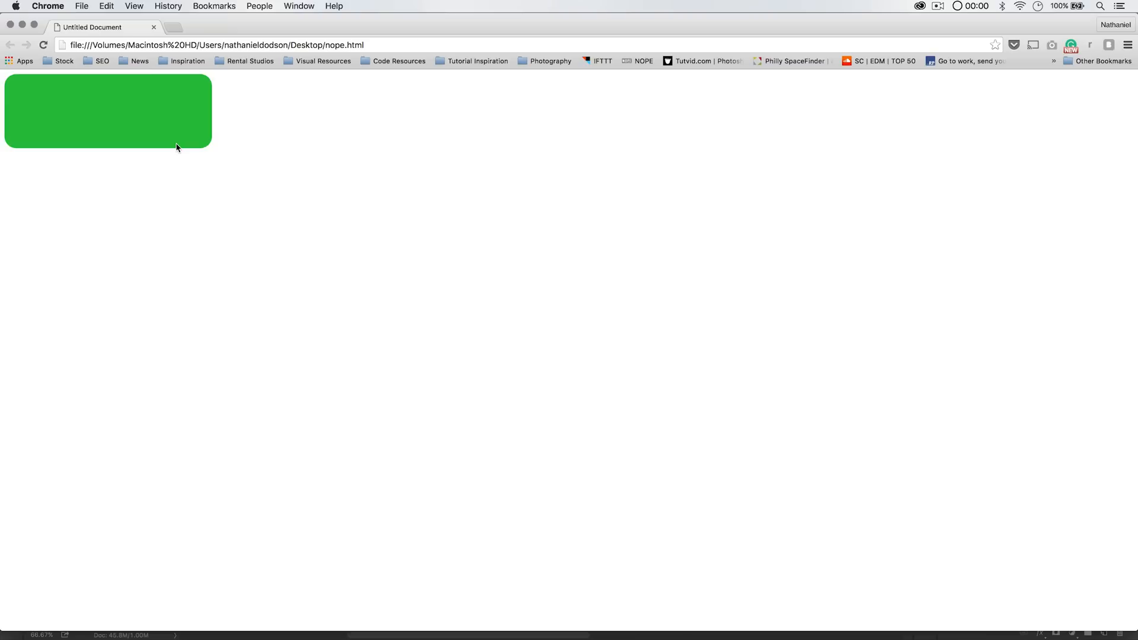
pyautogui.press('Cmd+Tab')
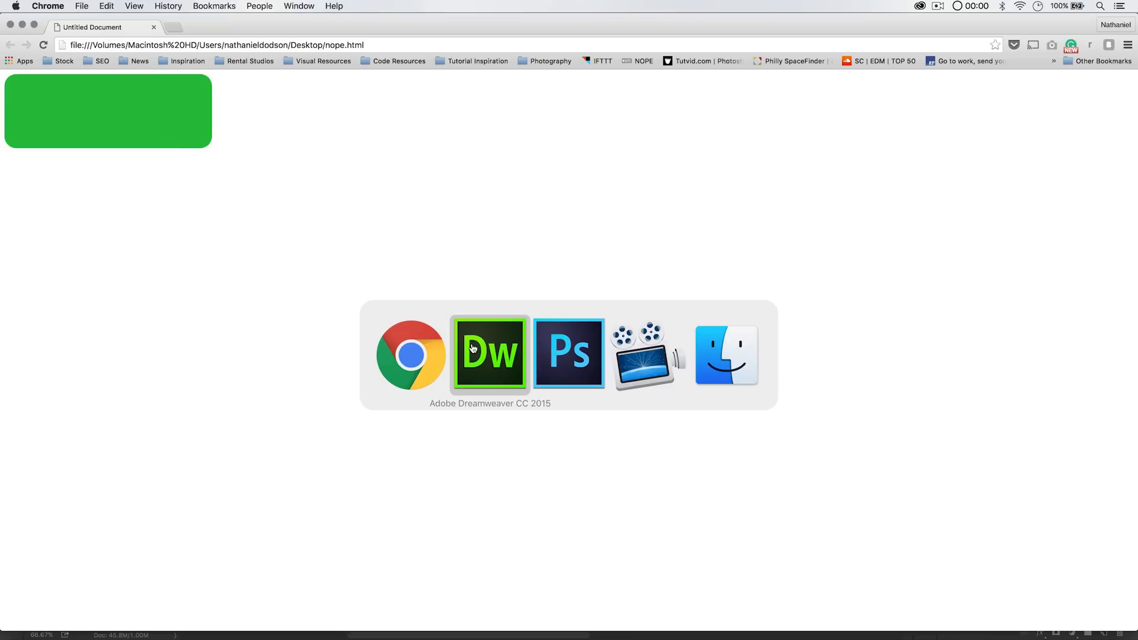
# Add a <p class="Follow_Me"> paragraph inside the Rounded_Rectangle_1 div
pyautogui.click(489, 354)
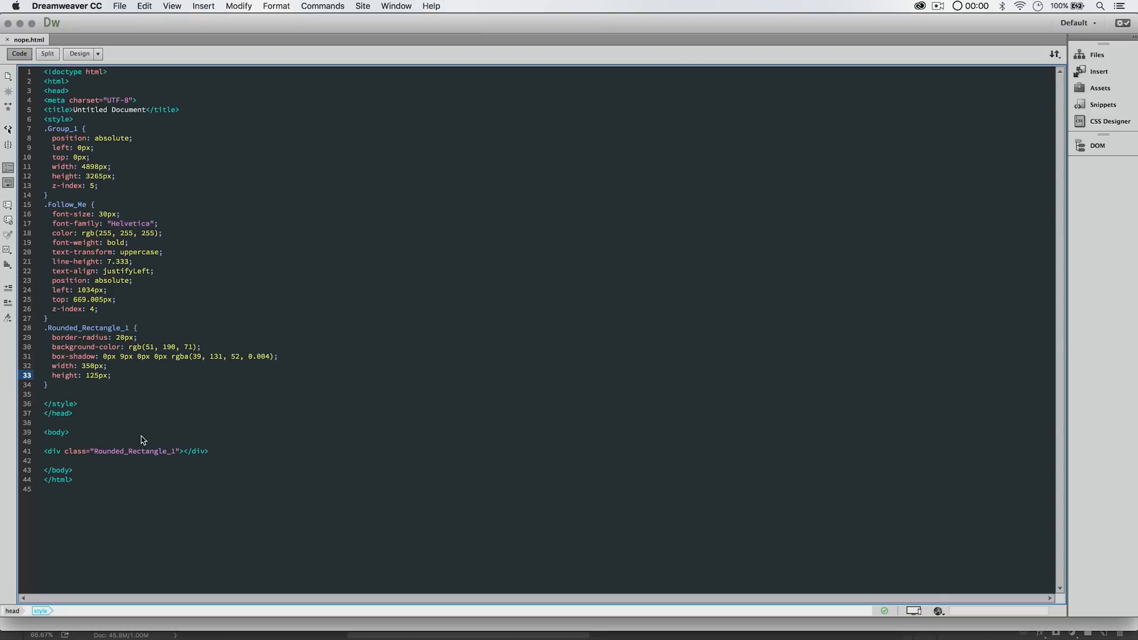
pyautogui.rightClick(171, 449)
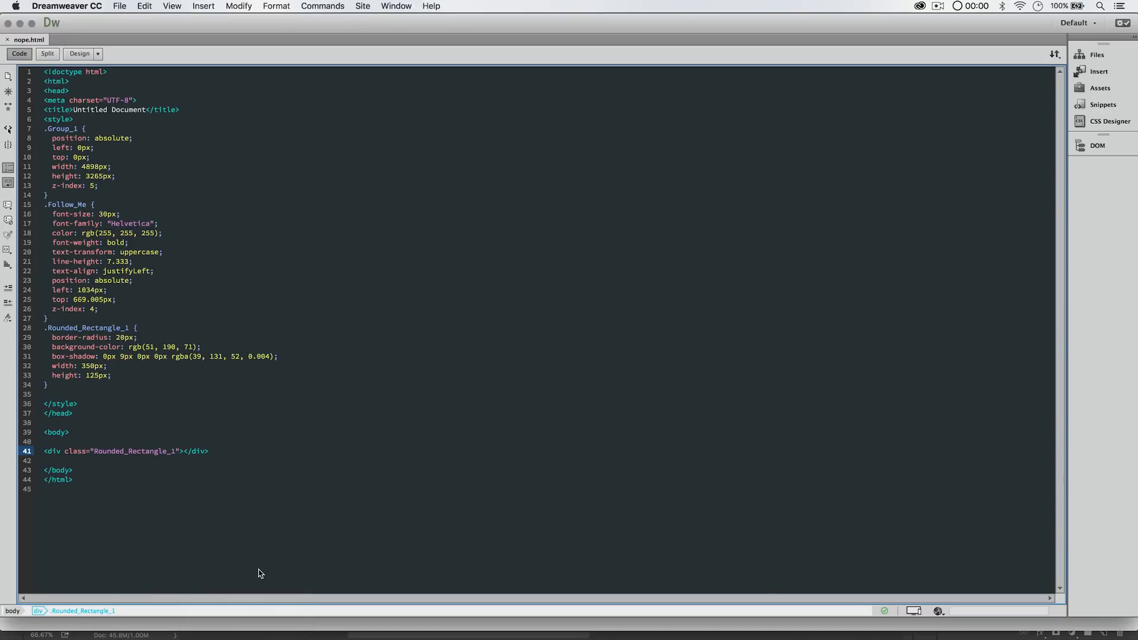
pyautogui.write('<p></p><')
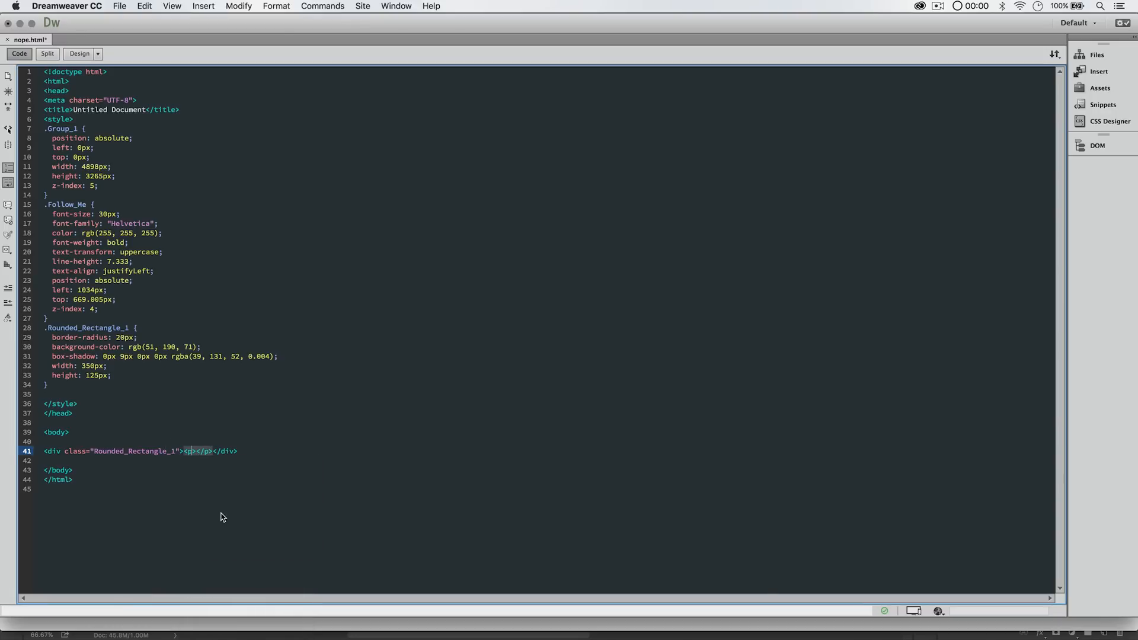
pyautogui.write('class=')
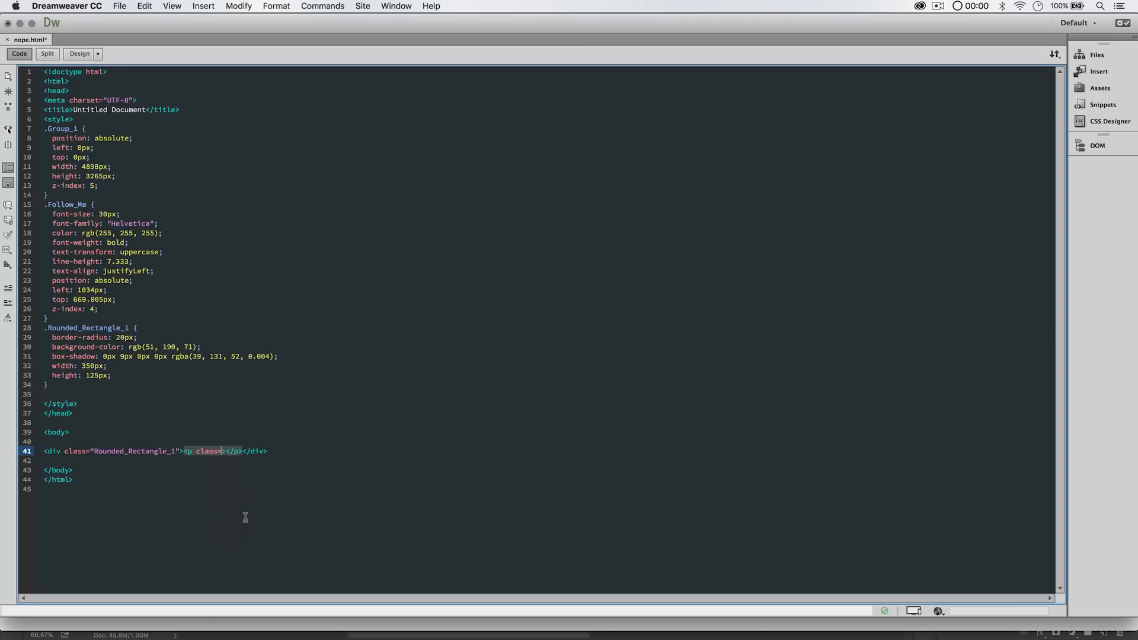
pyautogui.write('"')
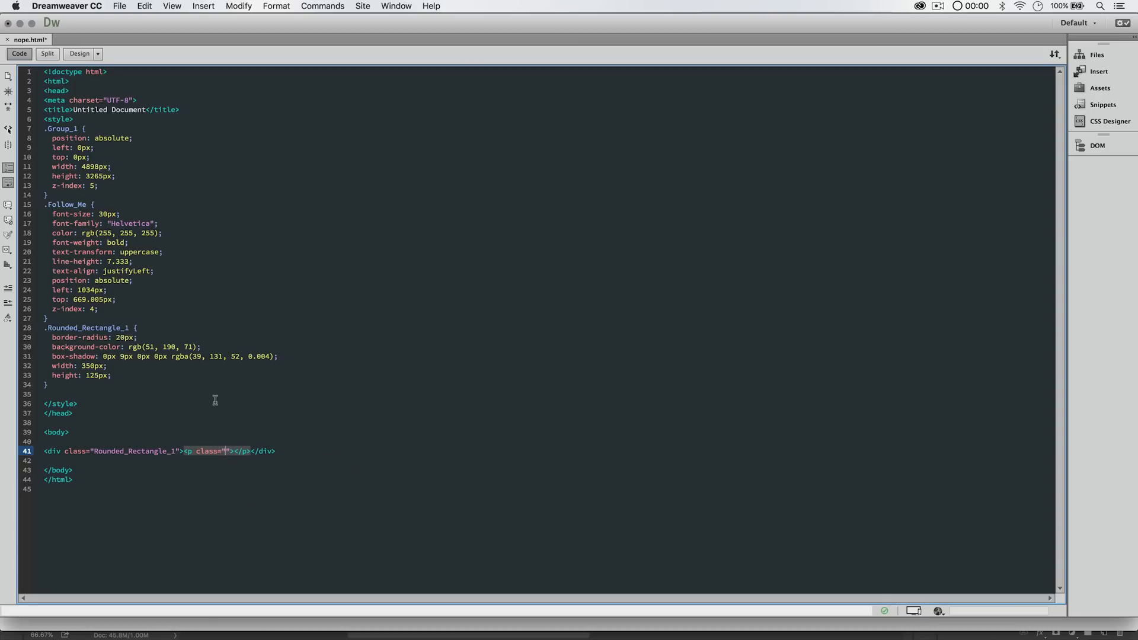
pyautogui.write('Follow')
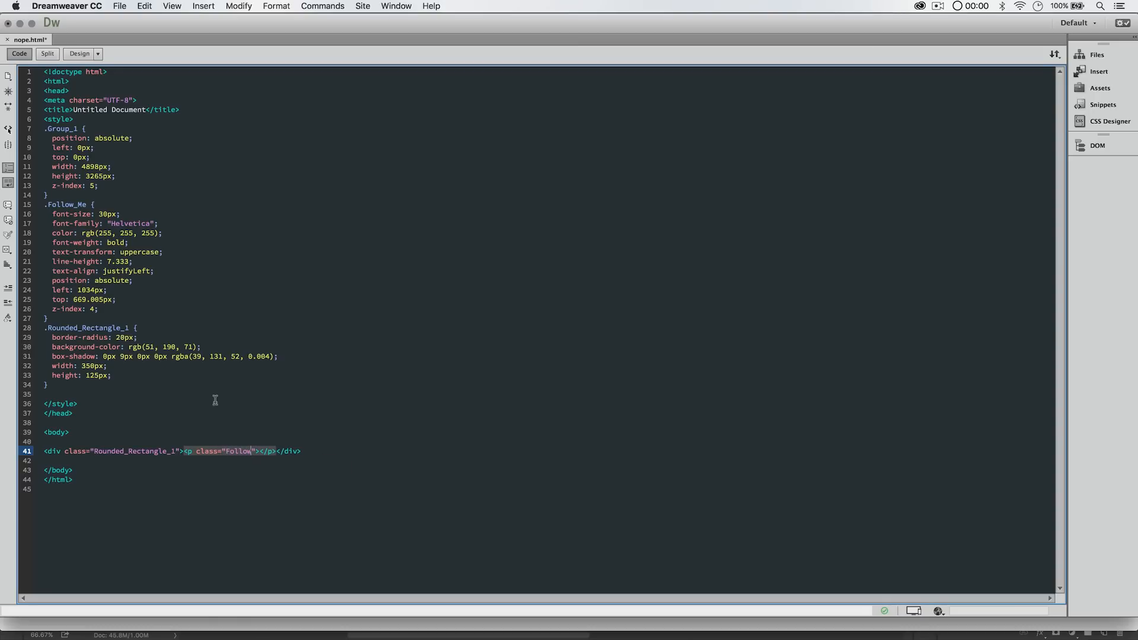
pyautogui.write('_Me')
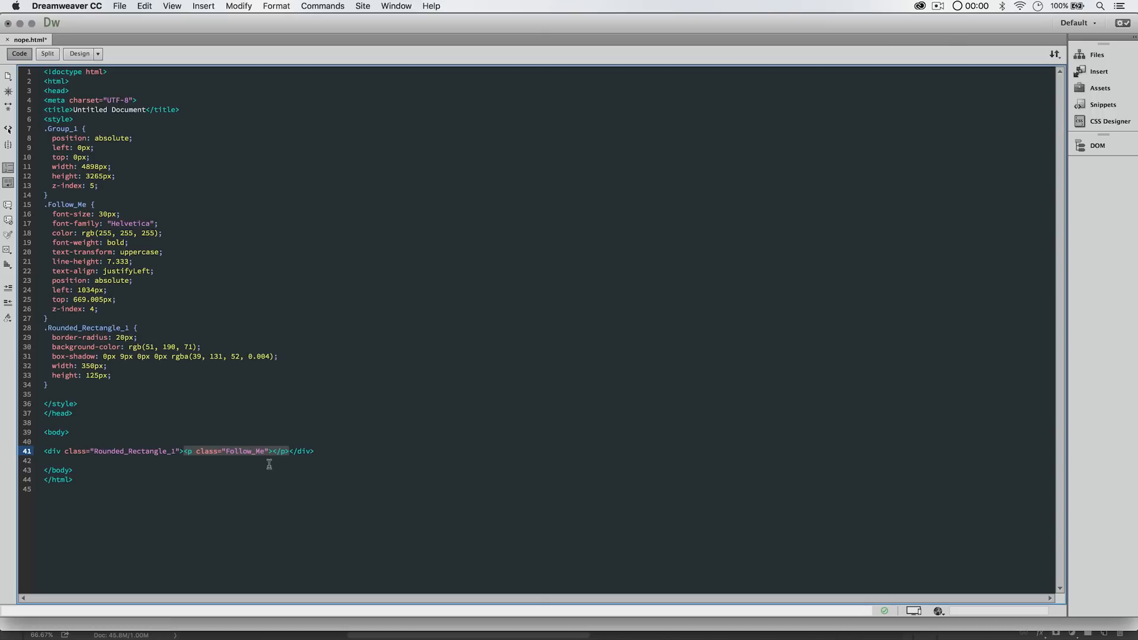
# Fill the paragraph with the text Follow Me! and save nope.html
pyautogui.click(291, 451)
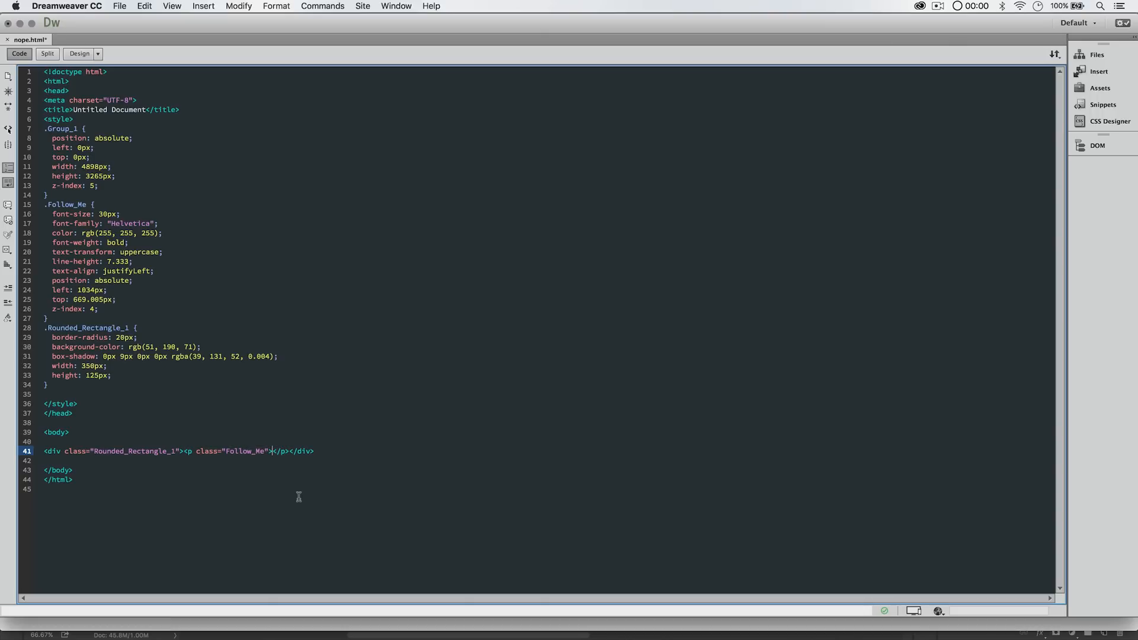
pyautogui.write('Follow')
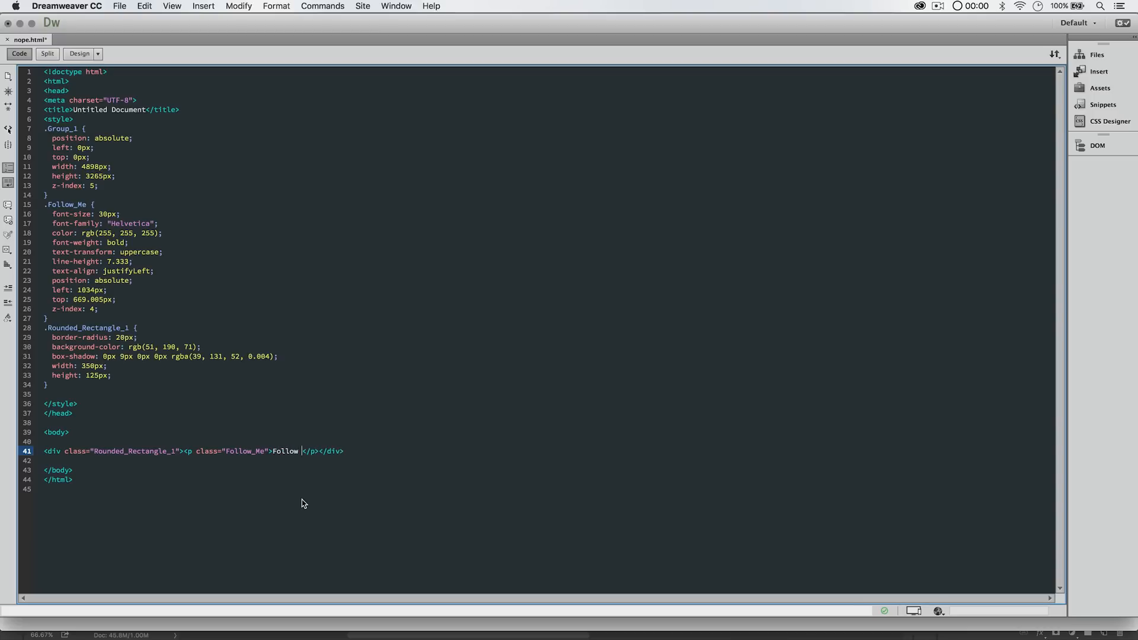
pyautogui.write('Me')
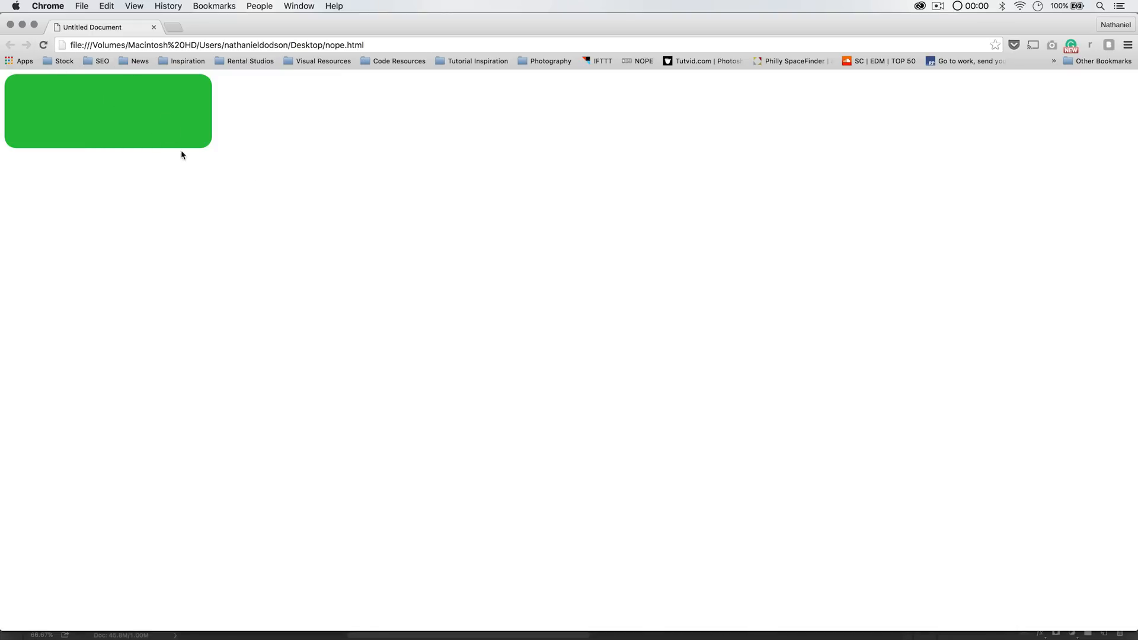
pyautogui.press('cmd+tab')
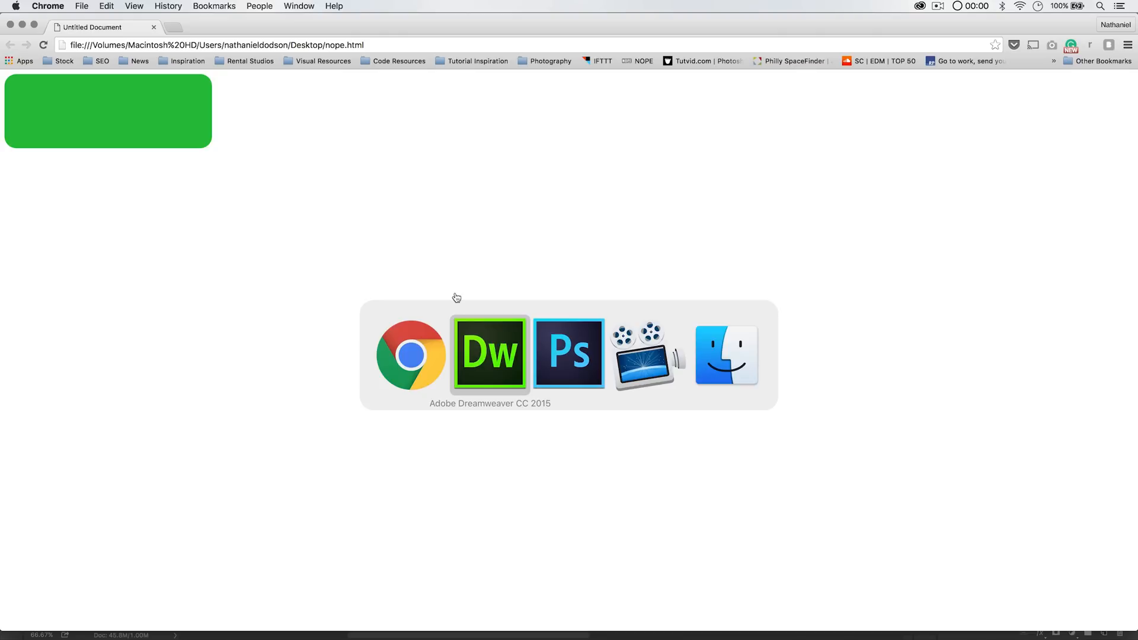
pyautogui.click(489, 355)
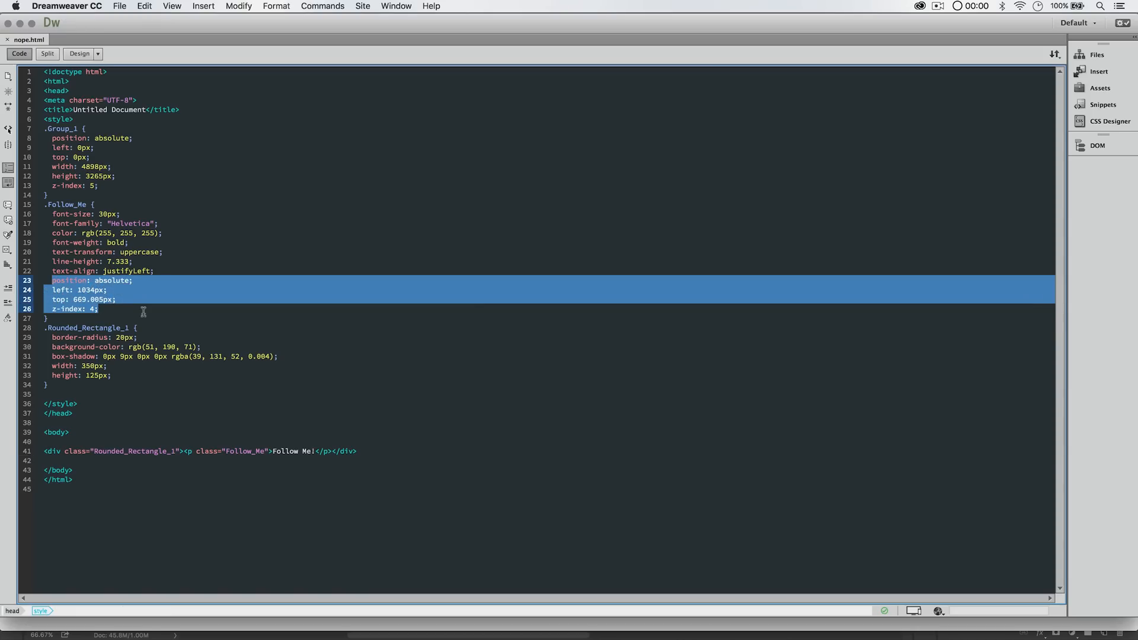
# Strip position, left, top and z-index from .Follow_Me, set text-align: center, and save
pyautogui.press('Delete')
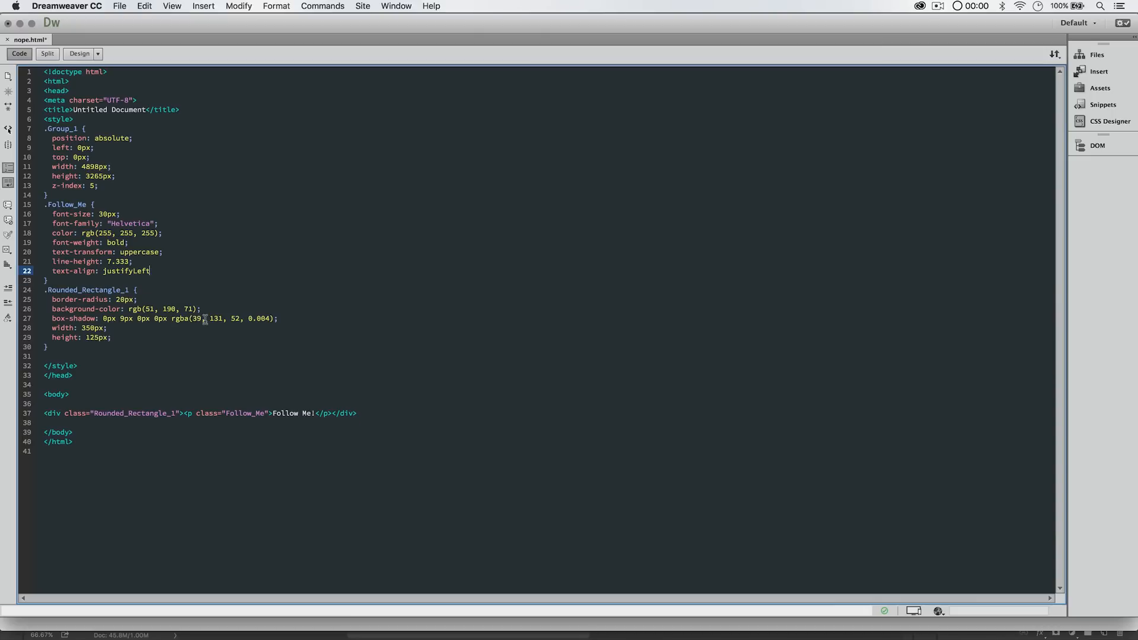
pyautogui.write(';')
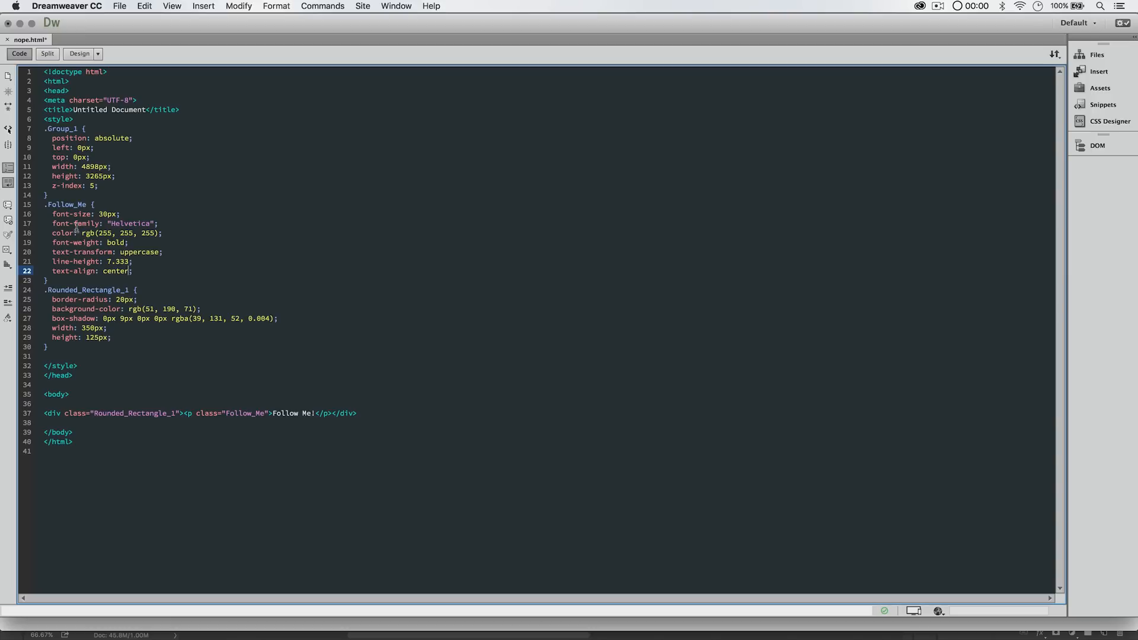
pyautogui.press('cmd+tab')
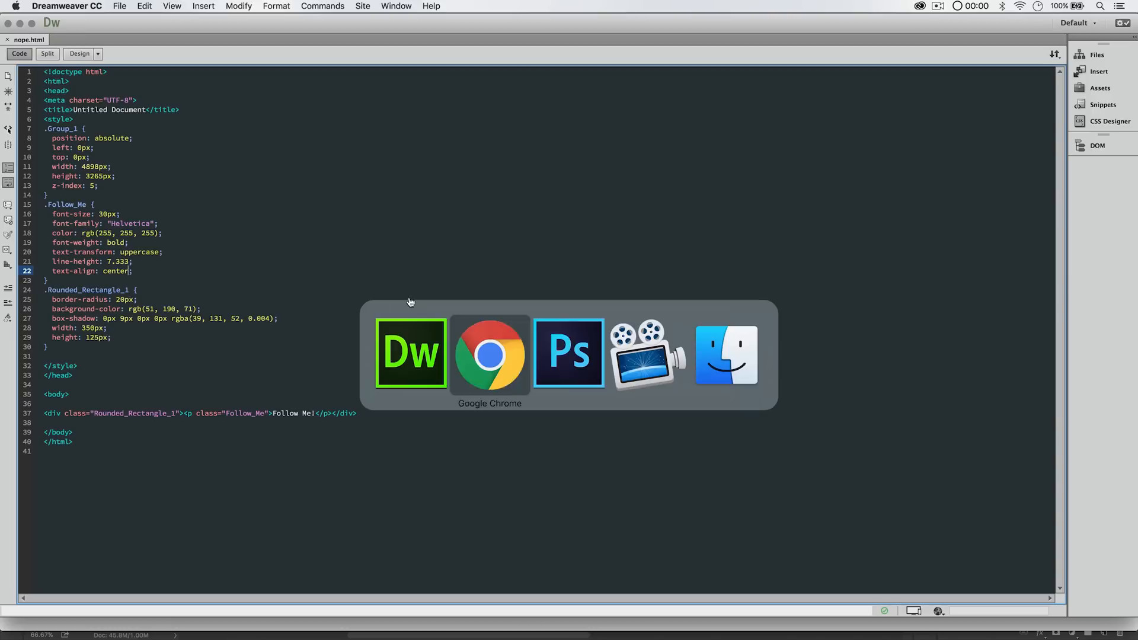
# Reload the page in Chrome; the green box still shows no text
pyautogui.click(489, 355)
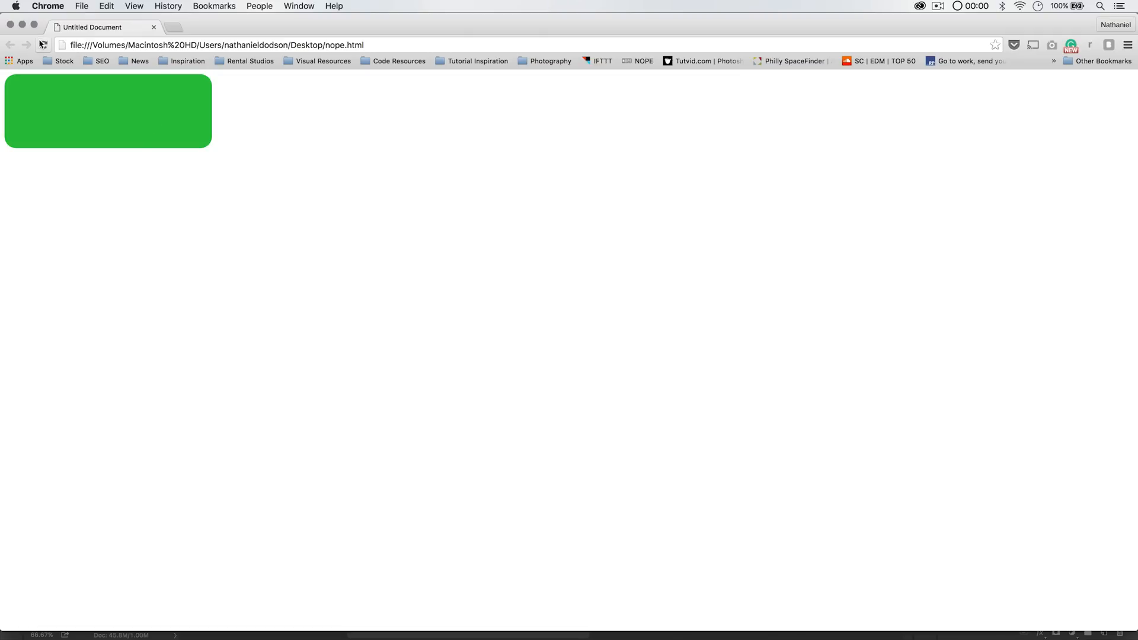
pyautogui.click(42, 45)
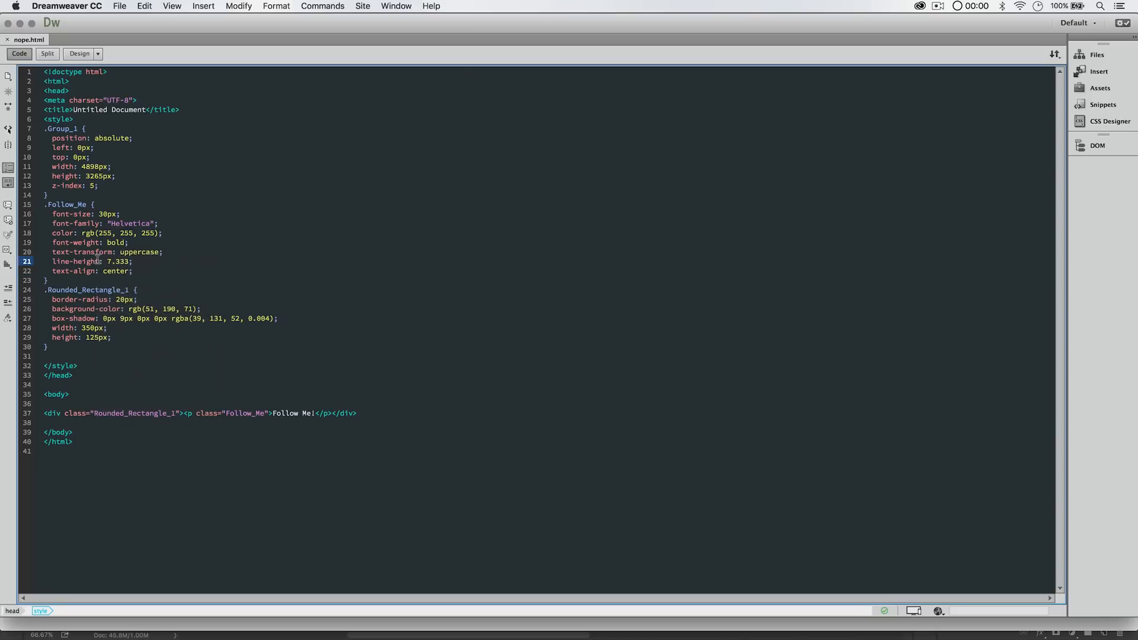
# Change .Follow_Me line-height from 7.333 to 4.25
pyautogui.doubleClick(118, 261)
pyautogui.write('1')
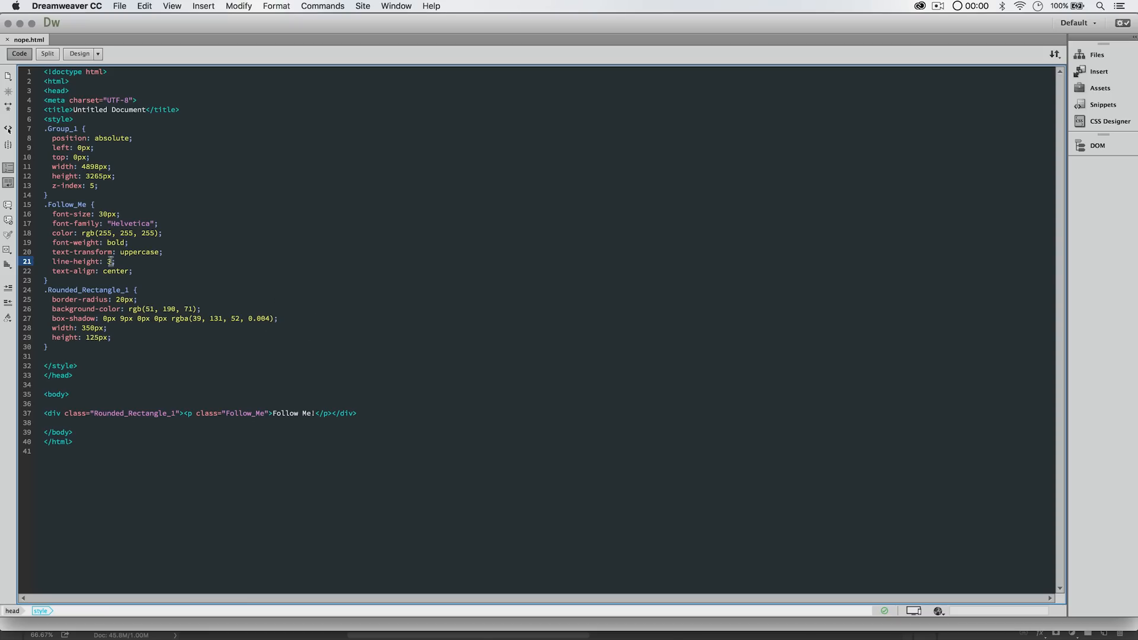
pyautogui.write('4.25')
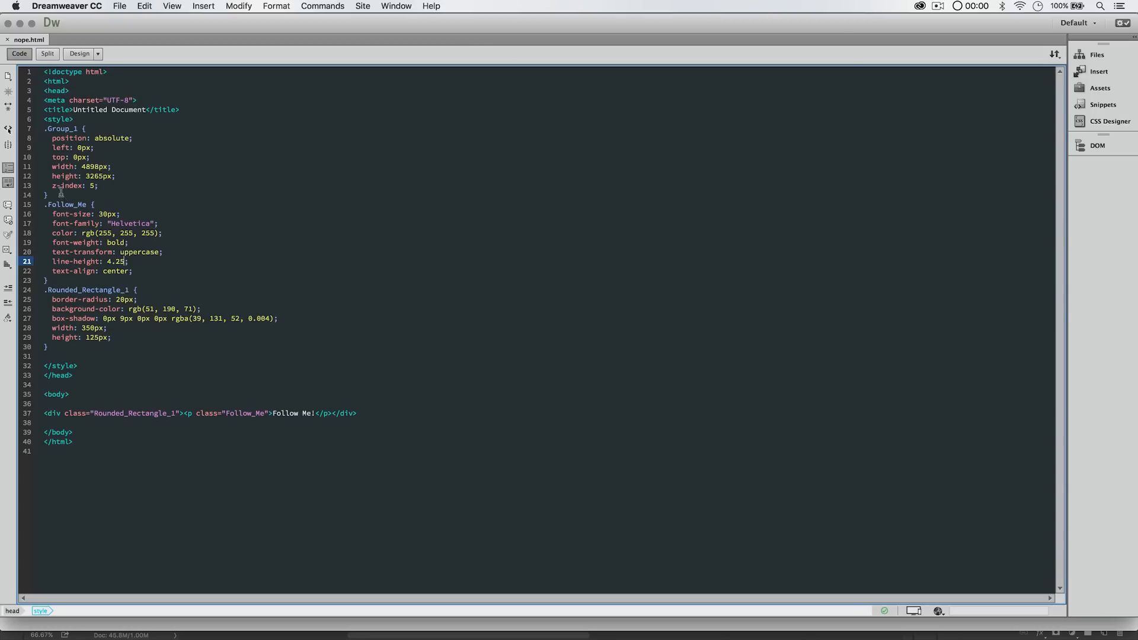
# Remove the unused .Group_1 rule and save nope.html
pyautogui.press('Delete')
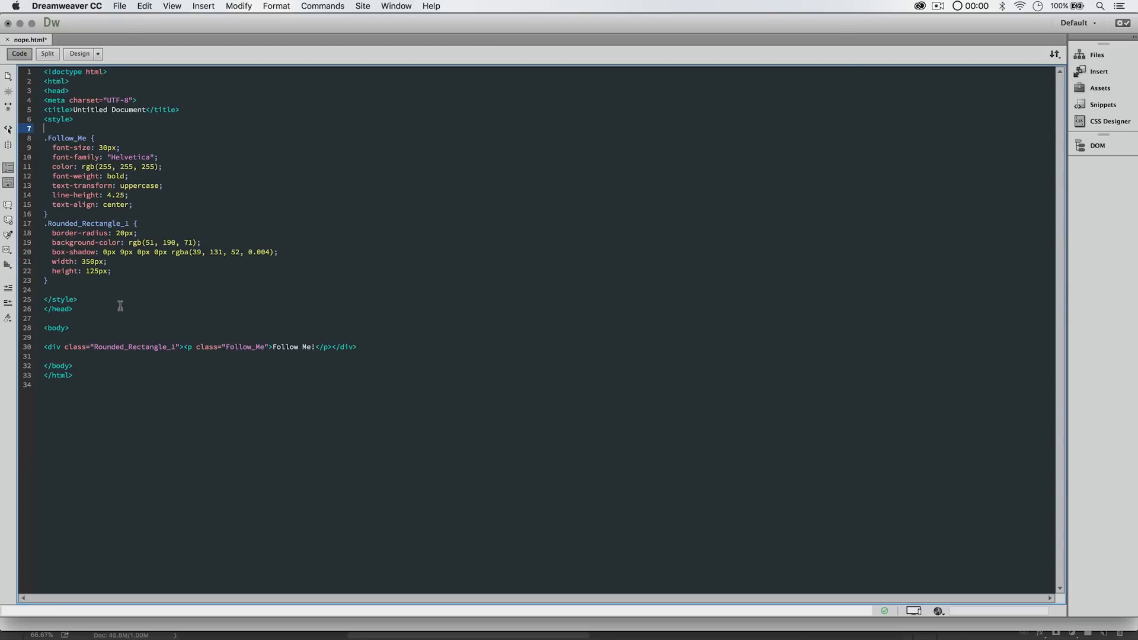
pyautogui.press('Backspace')
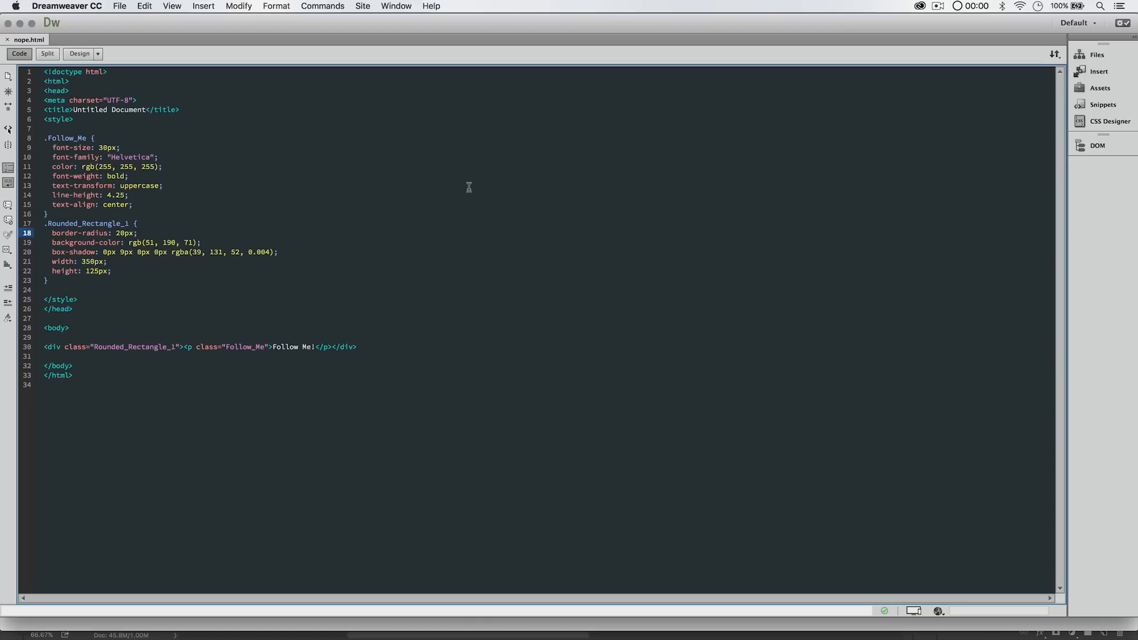
pyautogui.moveTo(487, 453)
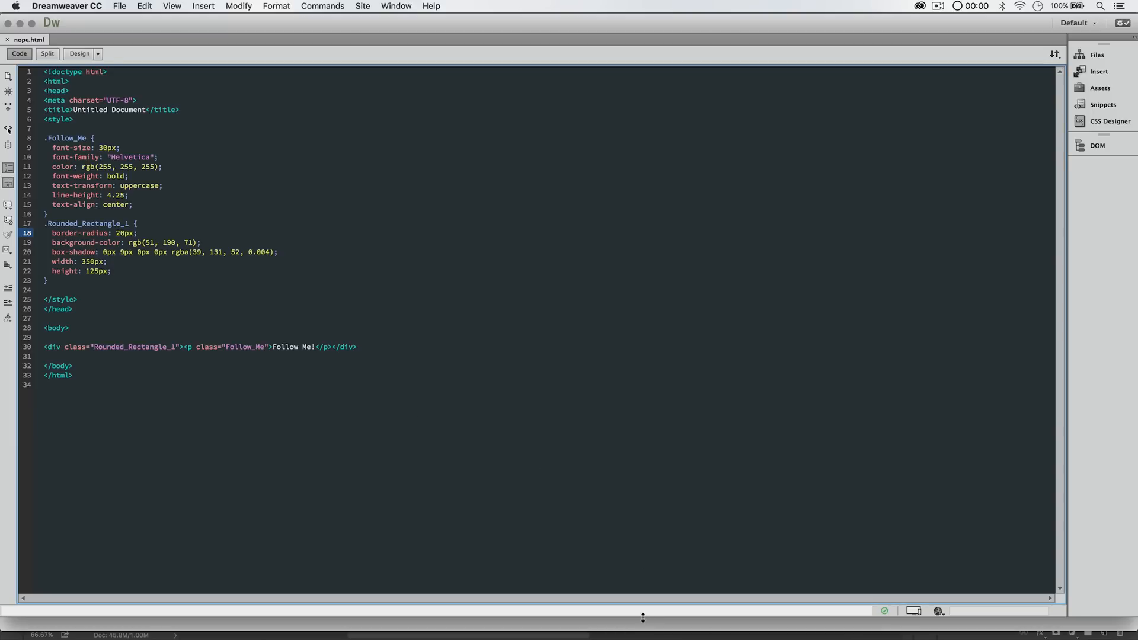
pyautogui.moveTo(645, 623)
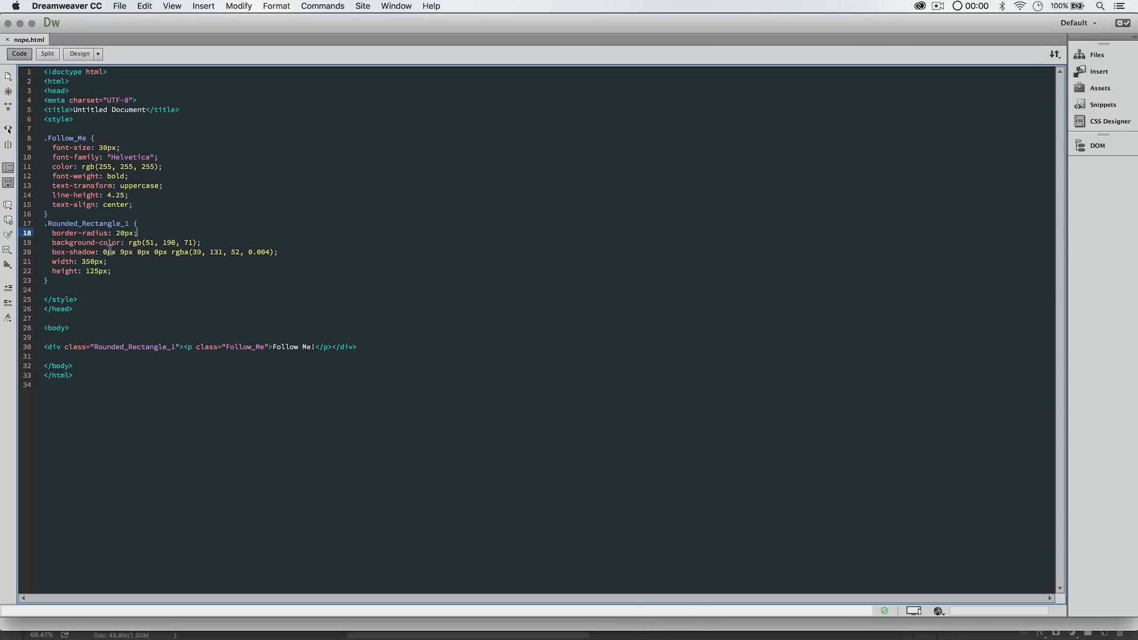
pyautogui.moveTo(87, 166)
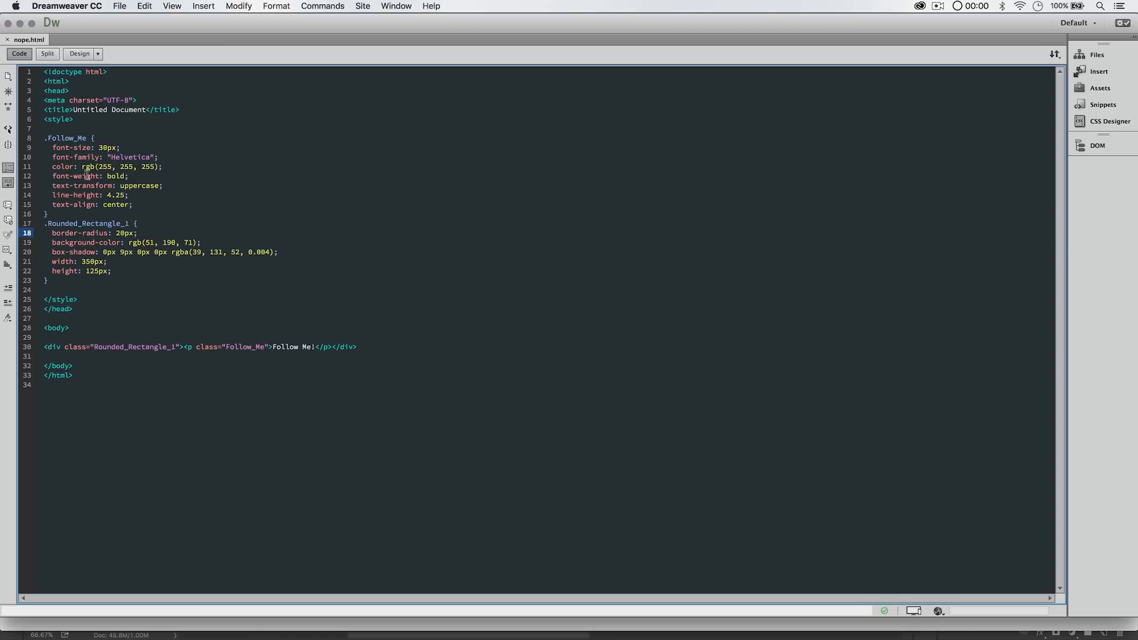
pyautogui.moveTo(154, 269)
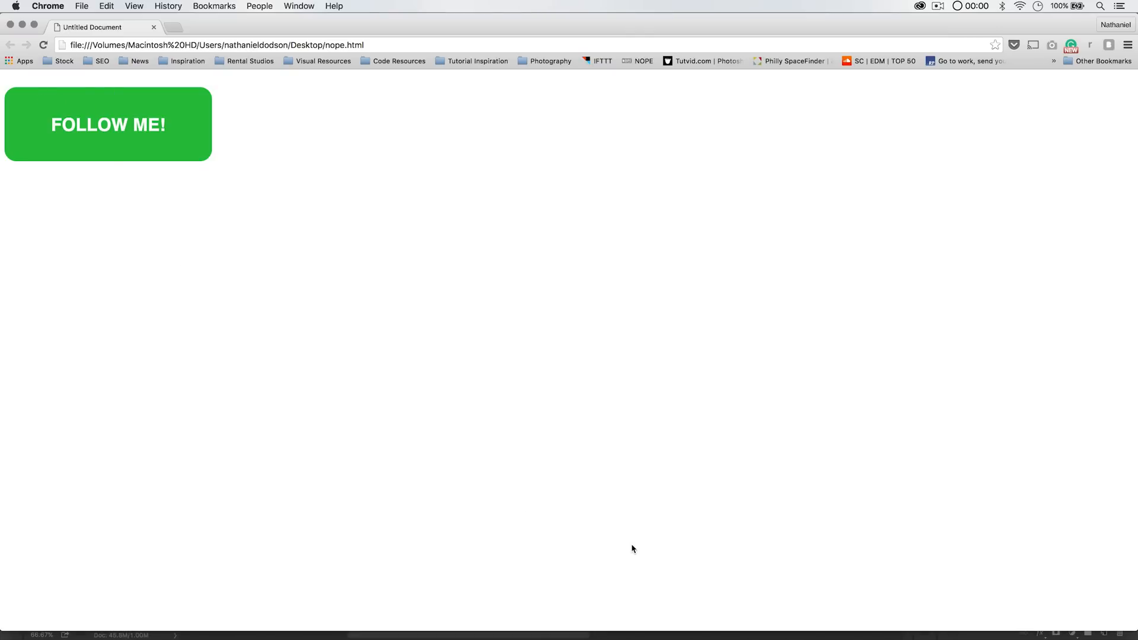
pyautogui.moveTo(521, 331)
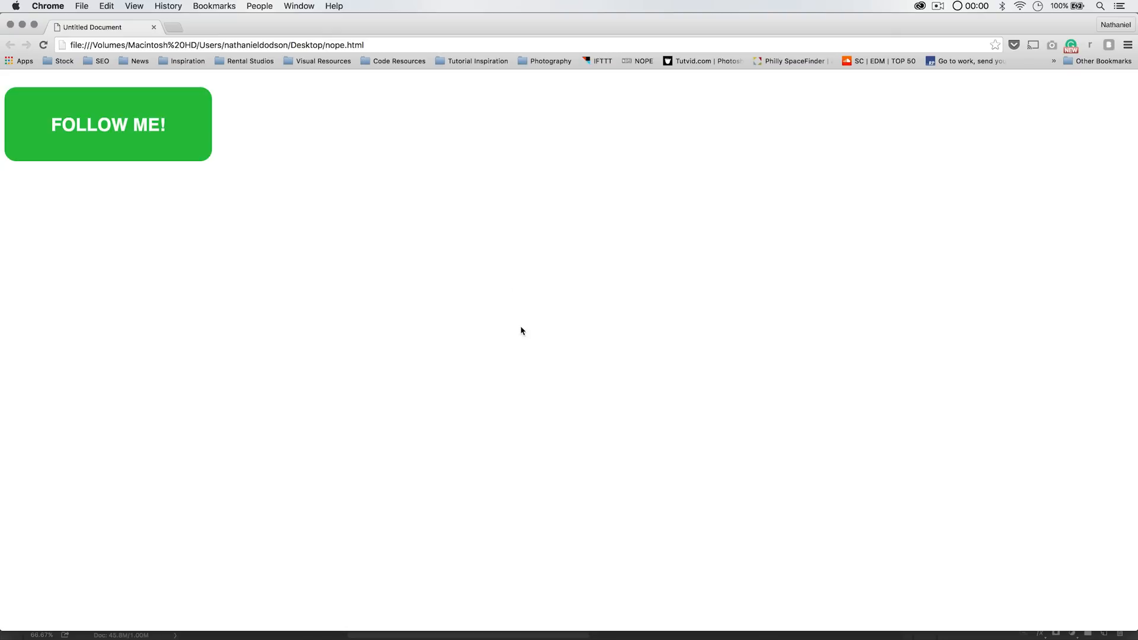
pyautogui.moveTo(541, 327)
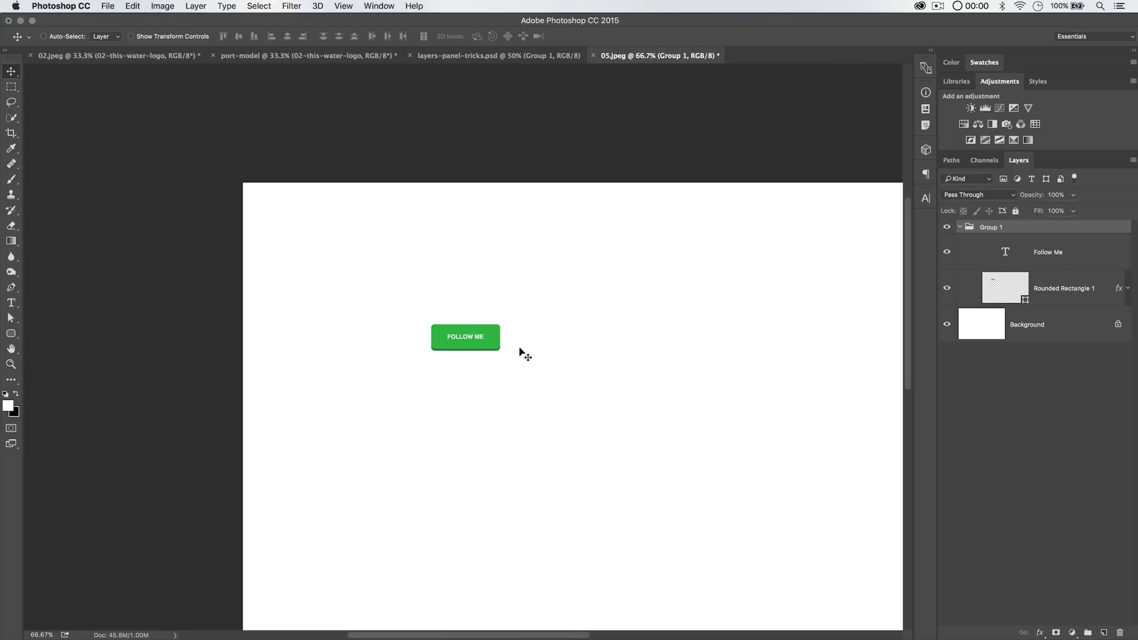
pyautogui.moveTo(557, 376)
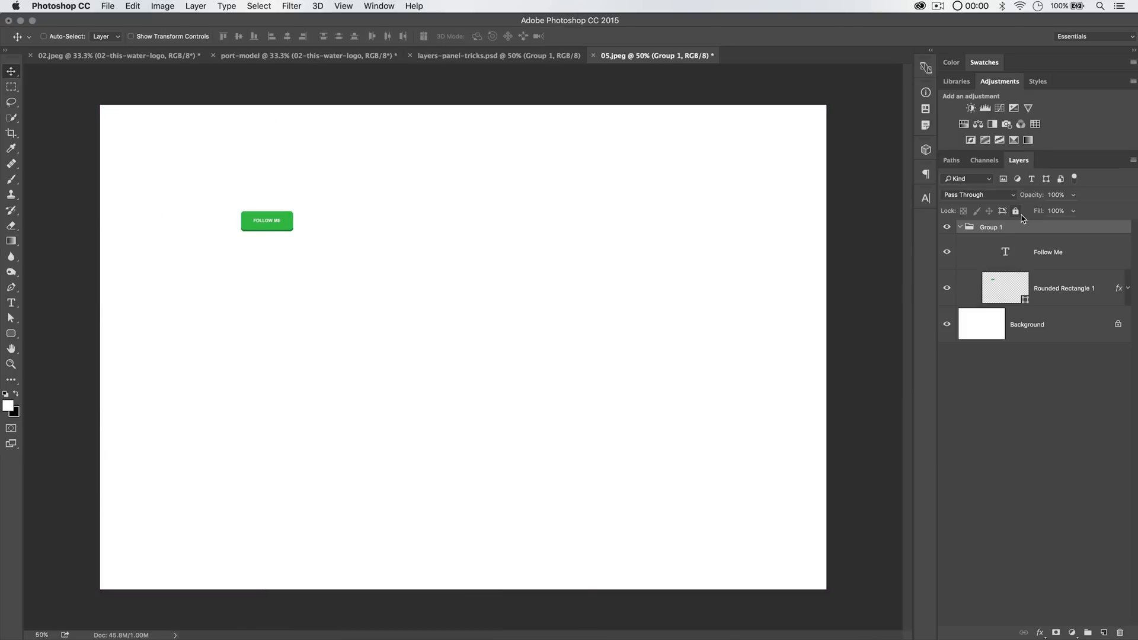
# In Photoshop's Layers panel, check Group 1 and make Rounded Rectangle 1 the active layer
pyautogui.rightClick(990, 227)
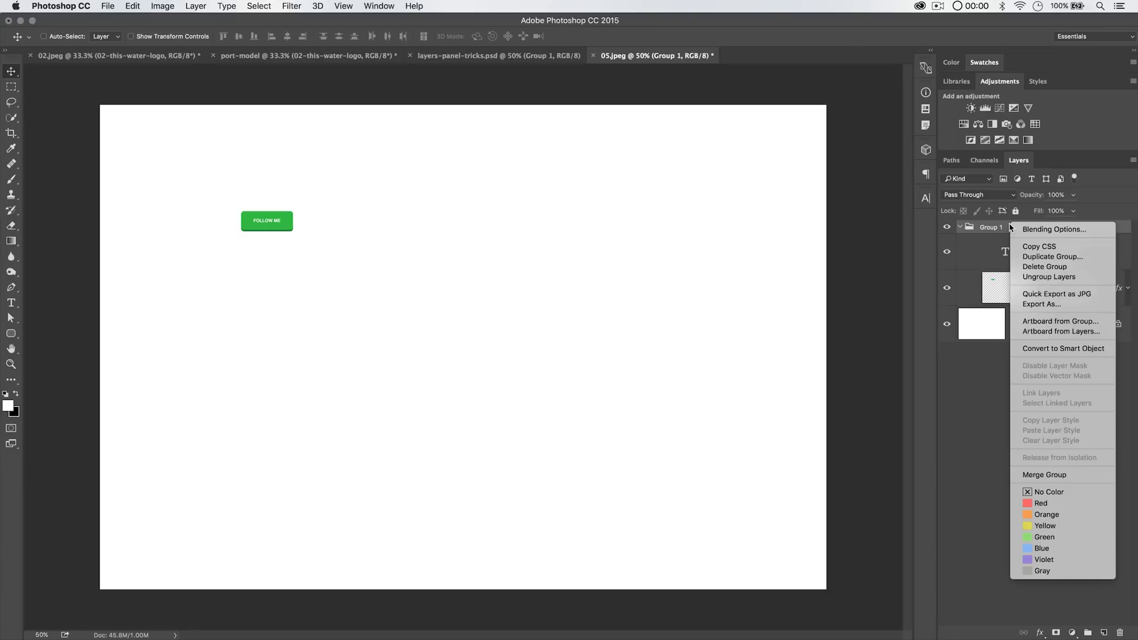
pyautogui.moveTo(1038, 246)
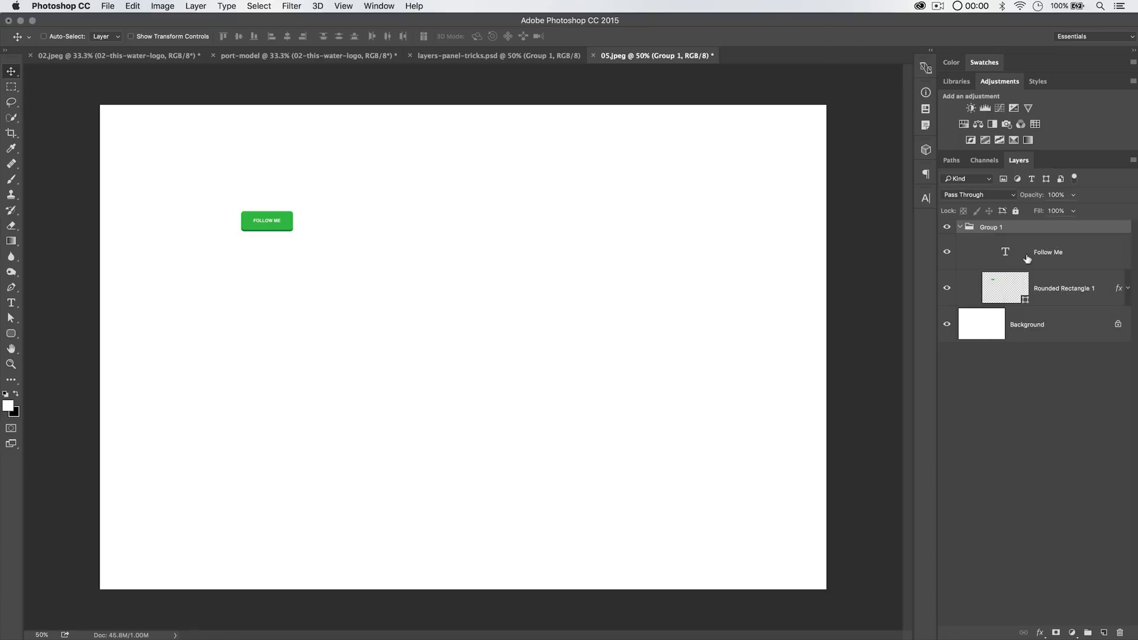
pyautogui.click(1064, 288)
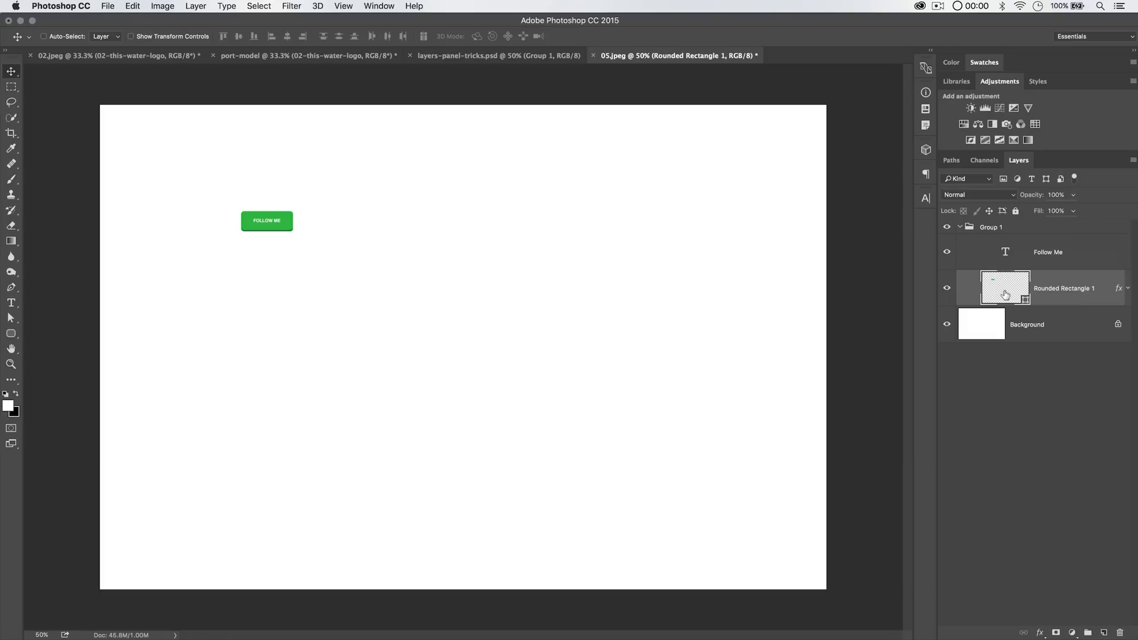
pyautogui.moveTo(1005, 294)
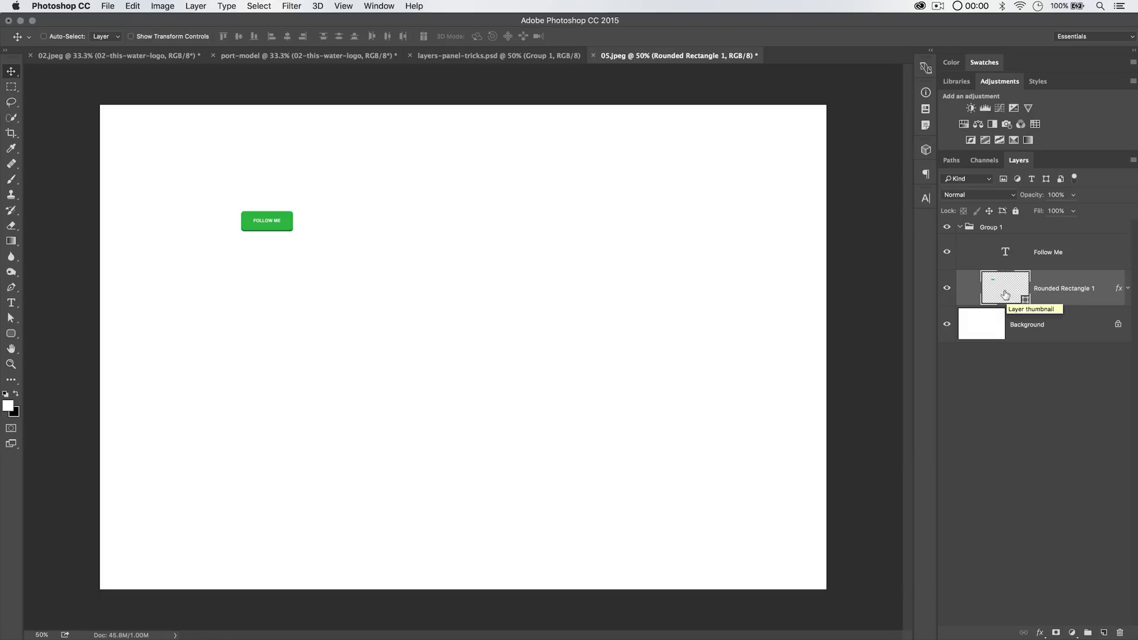